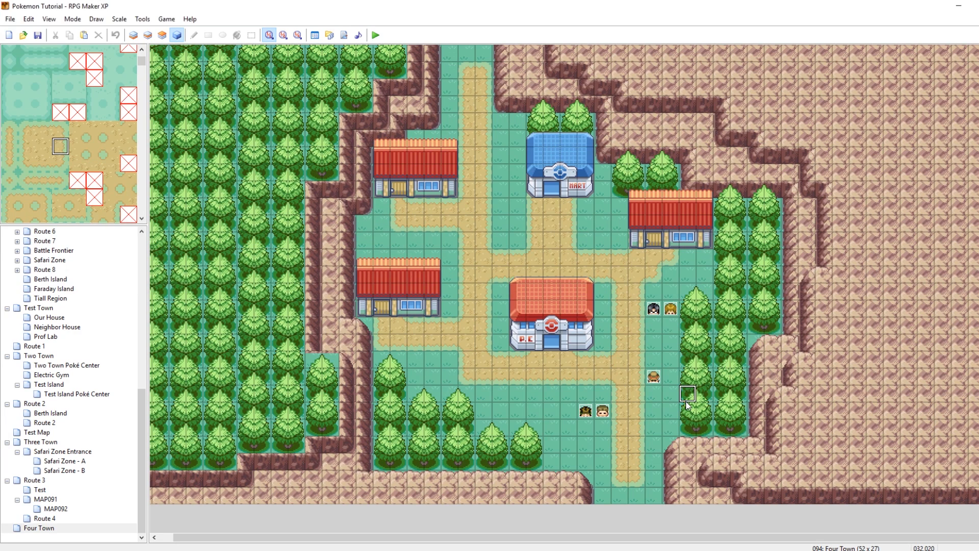
{"action": "mouse_move", "coordinate": [650, 412]}
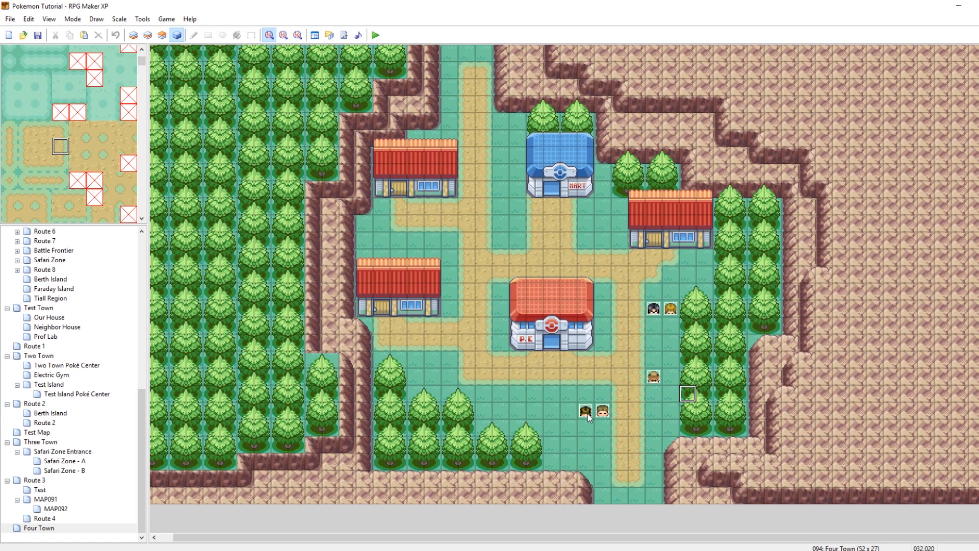
Step: Bring up the basic trader's event commands and review its Haunter offer and trade-choice script lines
{"action": "left_click", "coordinate": [603, 412]}
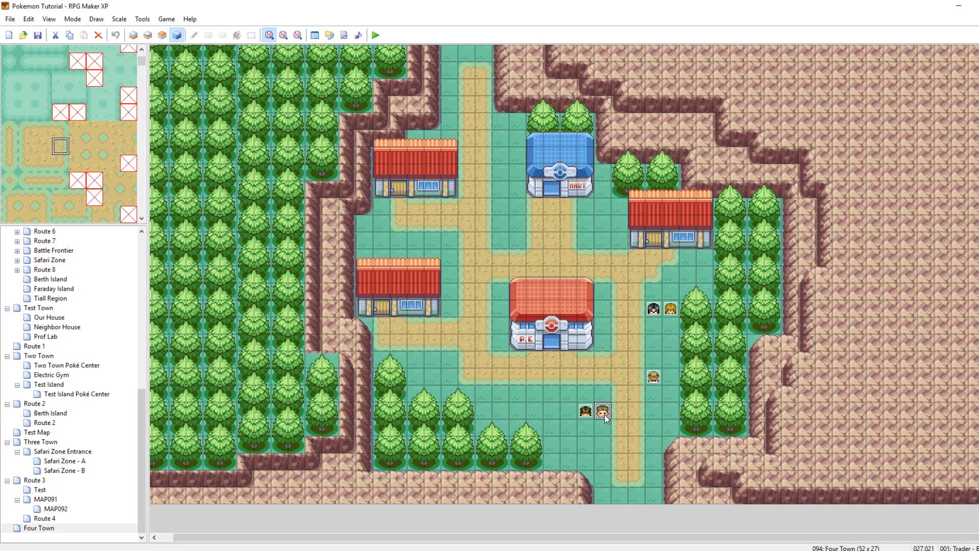
{"action": "double_click", "coordinate": [603, 411]}
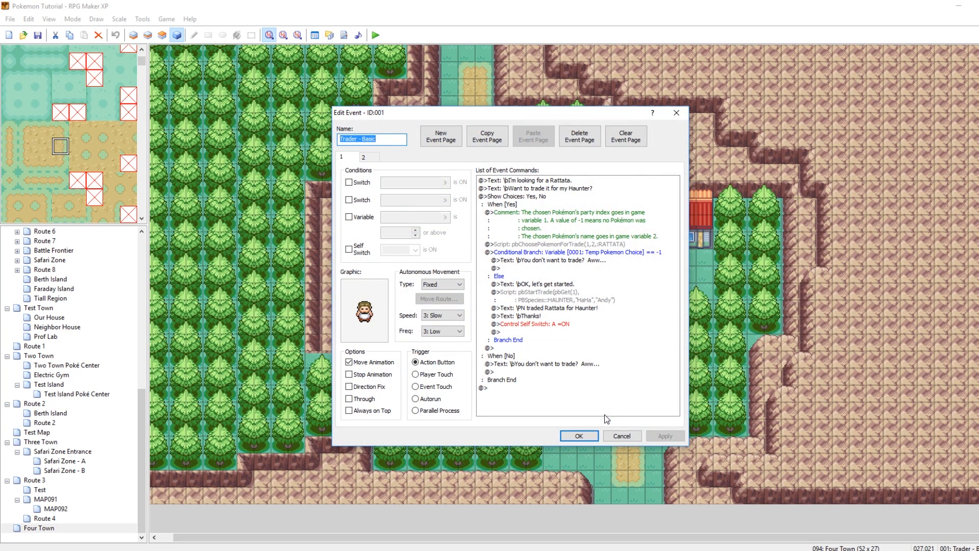
{"action": "mouse_move", "coordinate": [561, 183]}
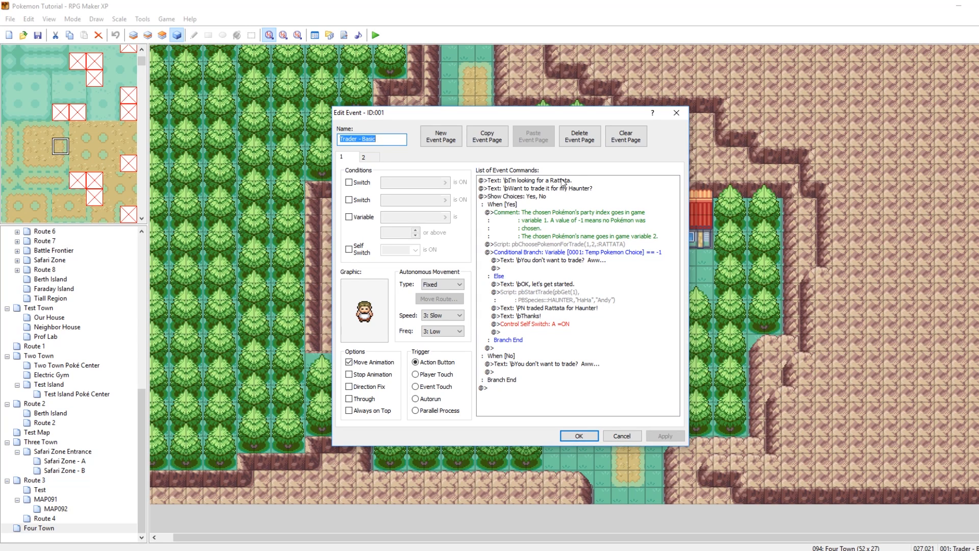
{"action": "left_click", "coordinate": [562, 187]}
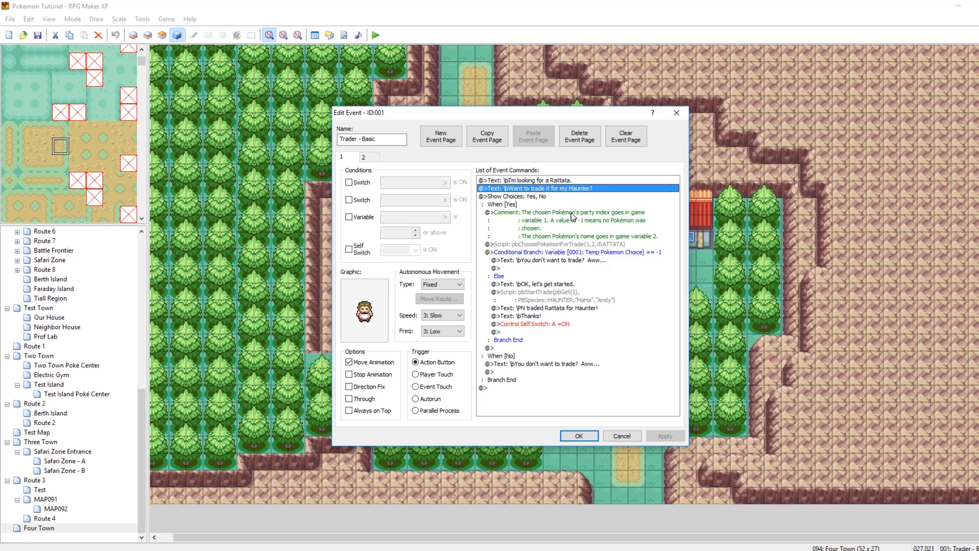
{"action": "mouse_move", "coordinate": [564, 238]}
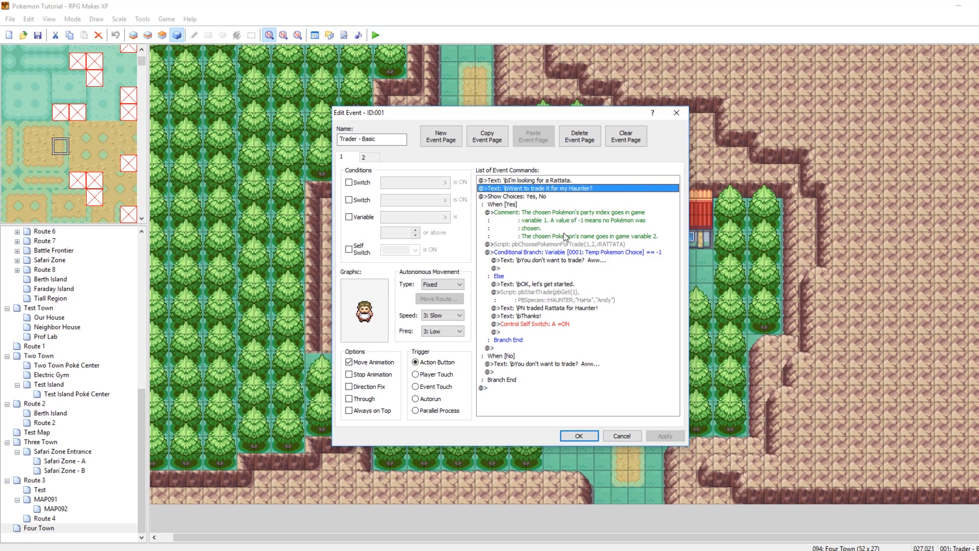
{"action": "left_click", "coordinate": [566, 243]}
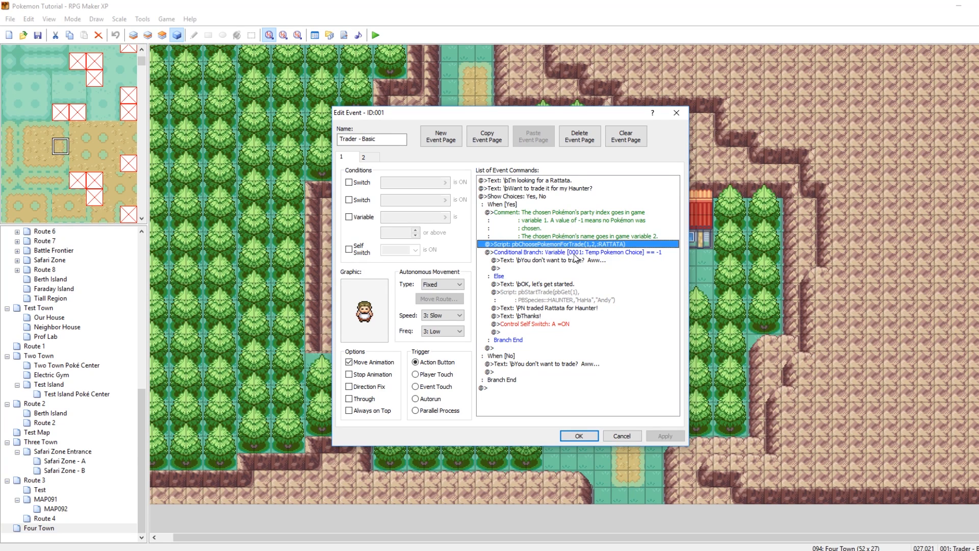
{"action": "mouse_move", "coordinate": [579, 268]}
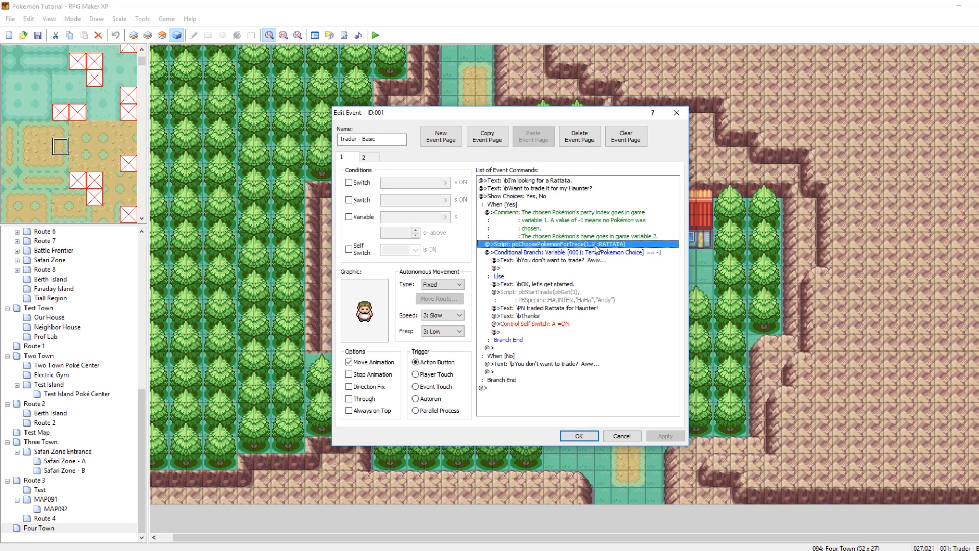
Step: Review the variable comments and bring up the pbChoosePokemonForTrade script asking for Rattata
{"action": "left_click", "coordinate": [577, 221]}
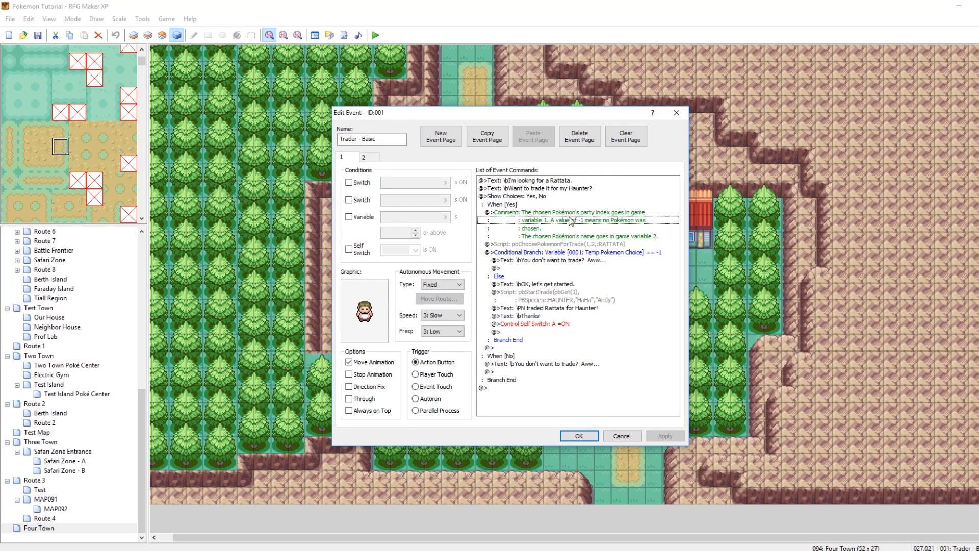
{"action": "left_click", "coordinate": [568, 212]}
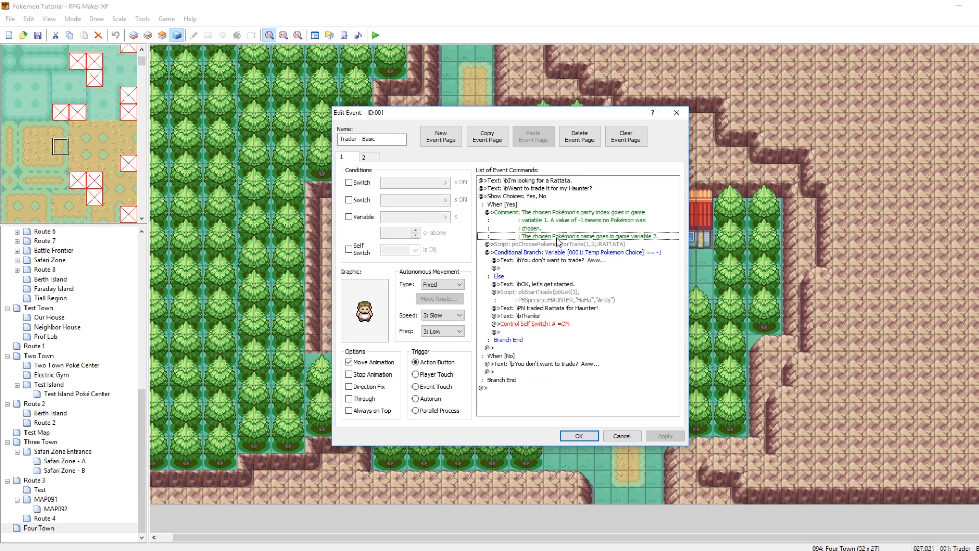
{"action": "left_click", "coordinate": [574, 243]}
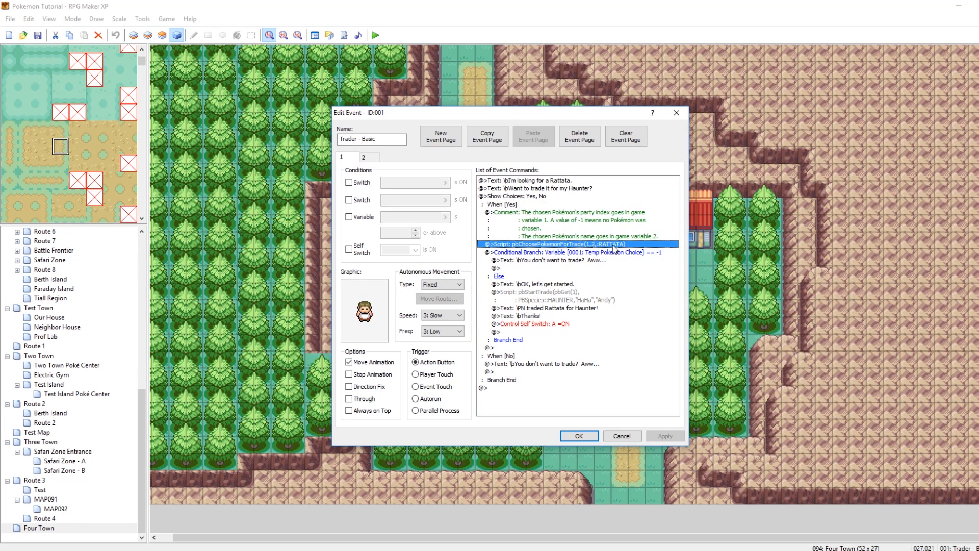
{"action": "double_click", "coordinate": [573, 244]}
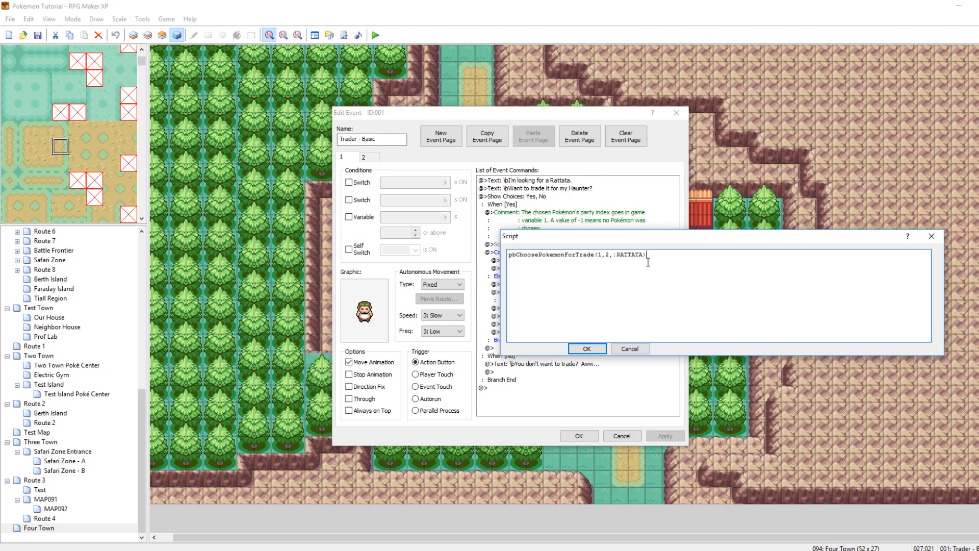
Step: Change the trade-choice script's wanted species from RATTATA to MACHAMP
{"action": "double_click", "coordinate": [624, 254]}
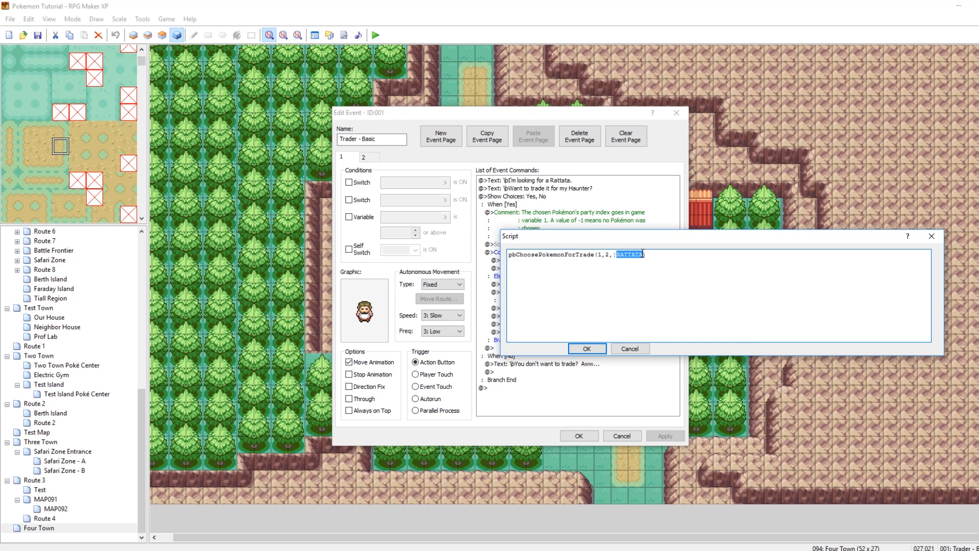
{"action": "mouse_move", "coordinate": [906, 254]}
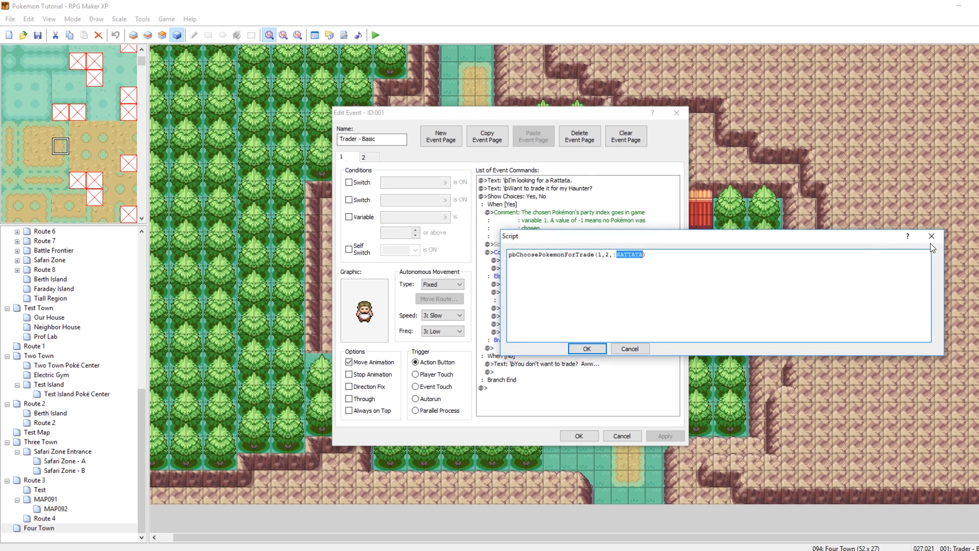
{"action": "type", "text": "MACHAMP"}
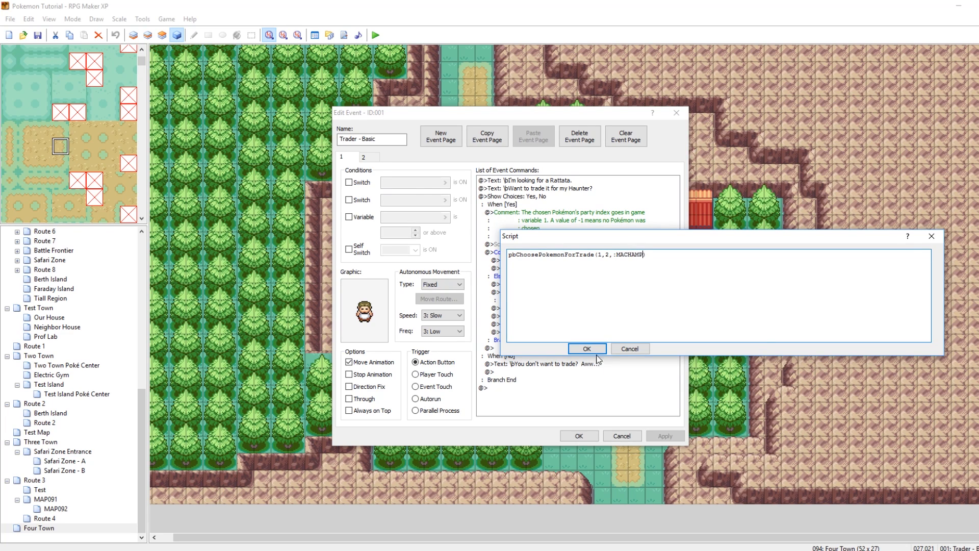
{"action": "left_click", "coordinate": [585, 348]}
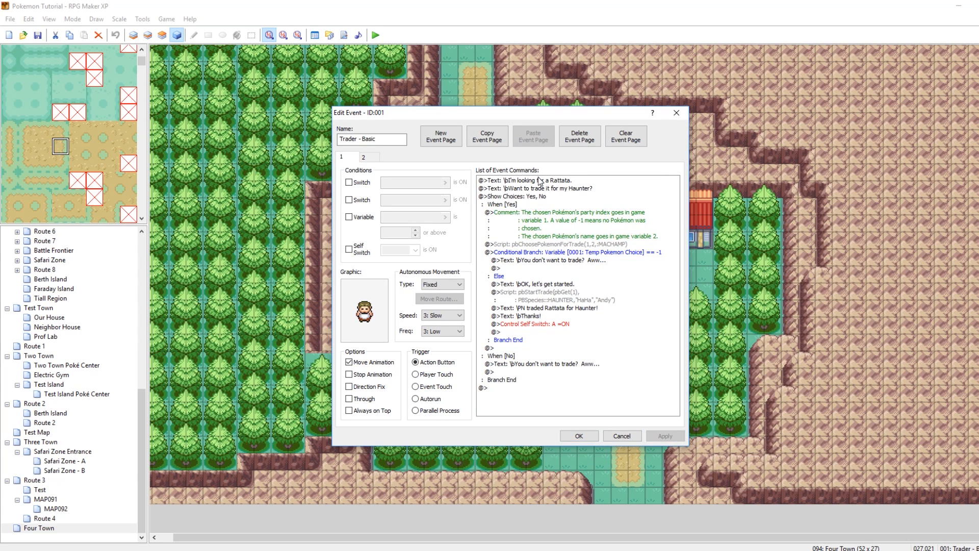
Step: Change the trader's opening line to mention Machamp instead of Rattata
{"action": "double_click", "coordinate": [530, 180]}
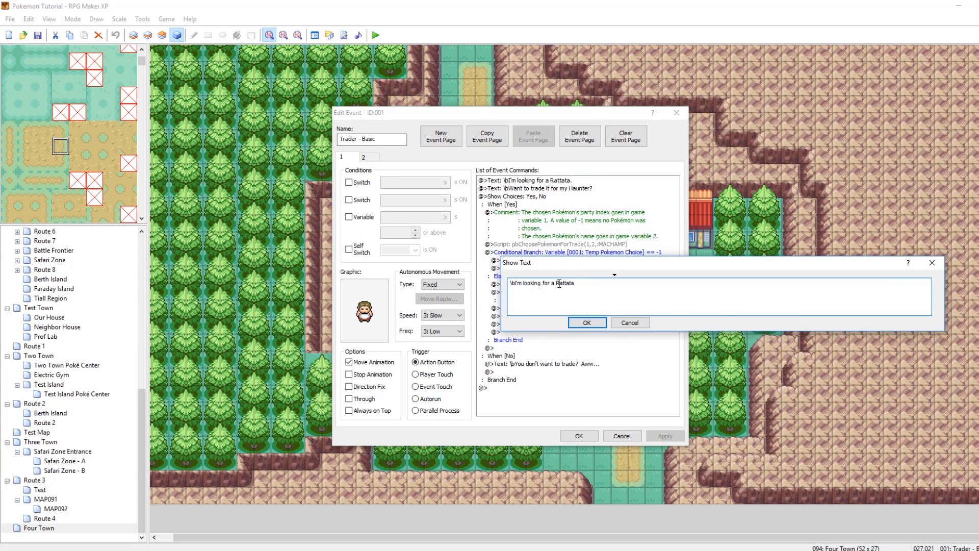
{"action": "double_click", "coordinate": [564, 282]}
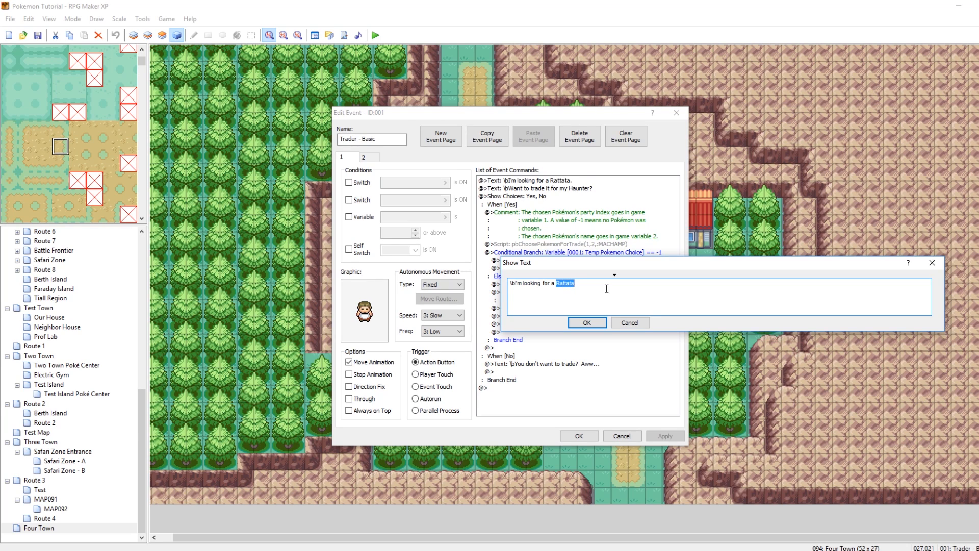
{"action": "type", "text": "Machamp"}
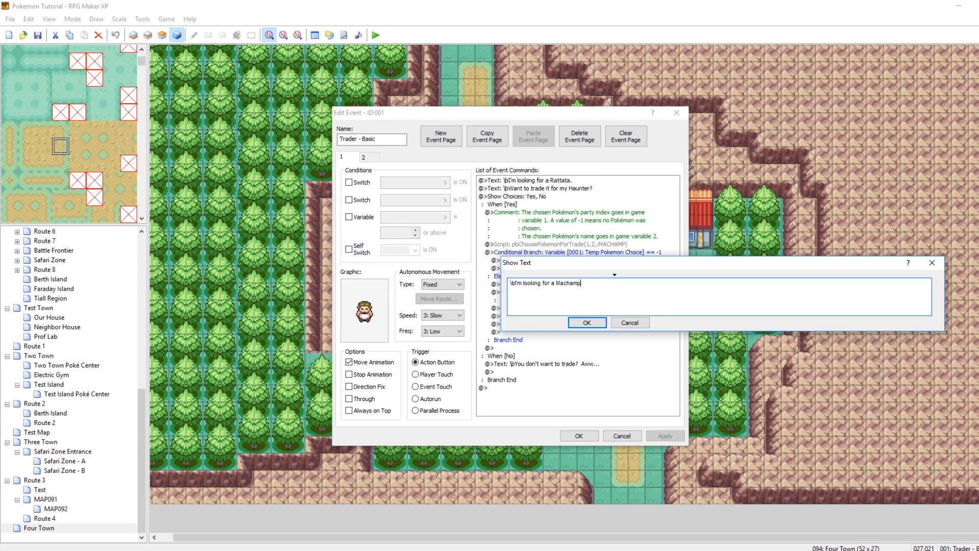
{"action": "left_click", "coordinate": [585, 322]}
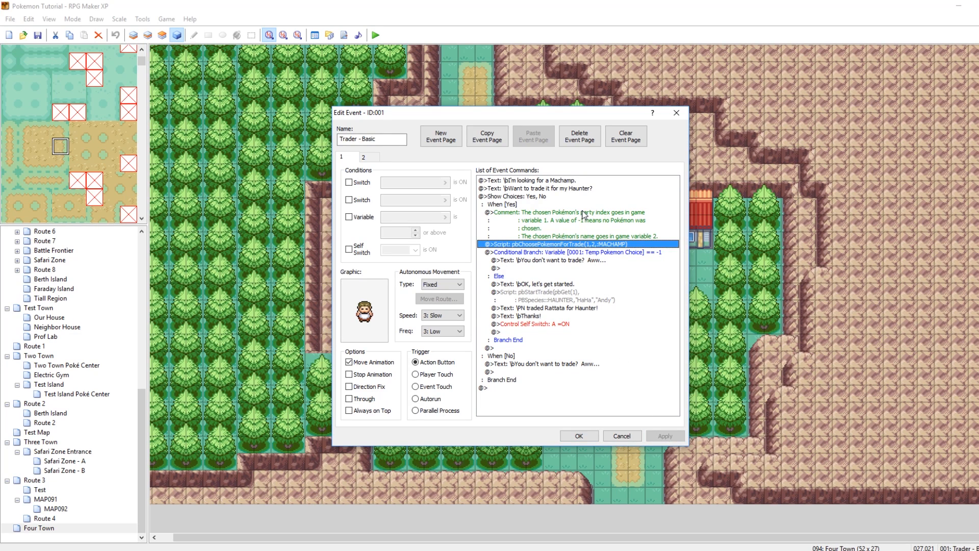
{"action": "mouse_move", "coordinate": [583, 238]}
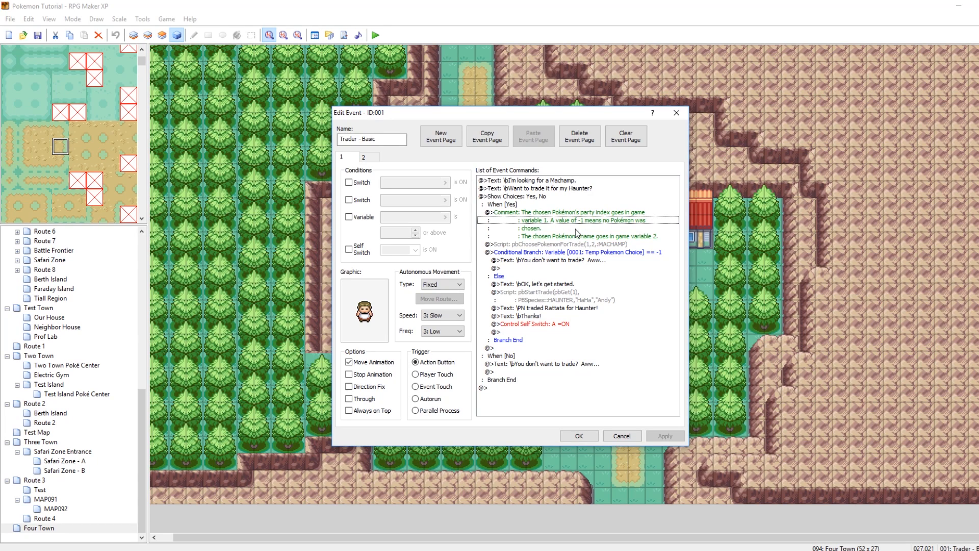
Step: Review the conditional branch and refusal message, then bring up the pbStartTrade script for editing
{"action": "left_click", "coordinate": [575, 252]}
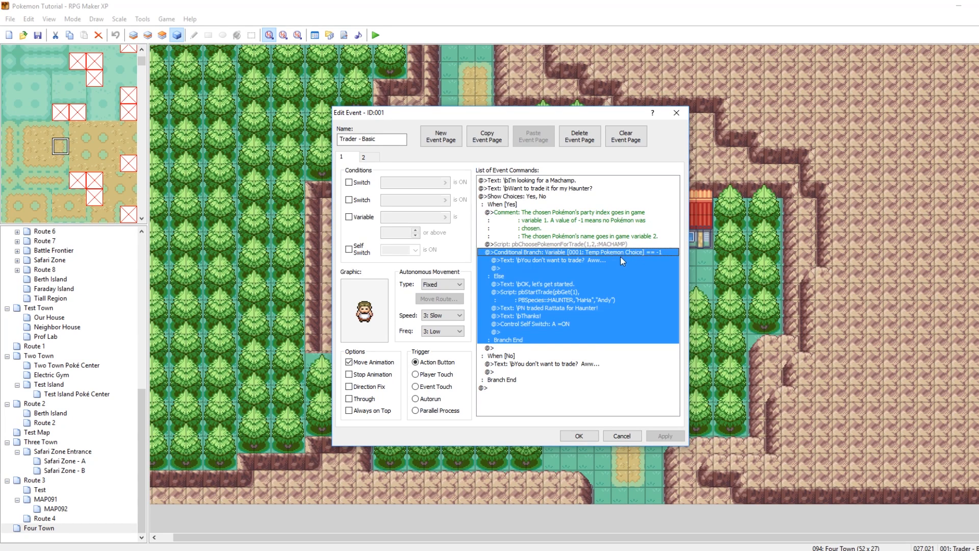
{"action": "left_click", "coordinate": [562, 260]}
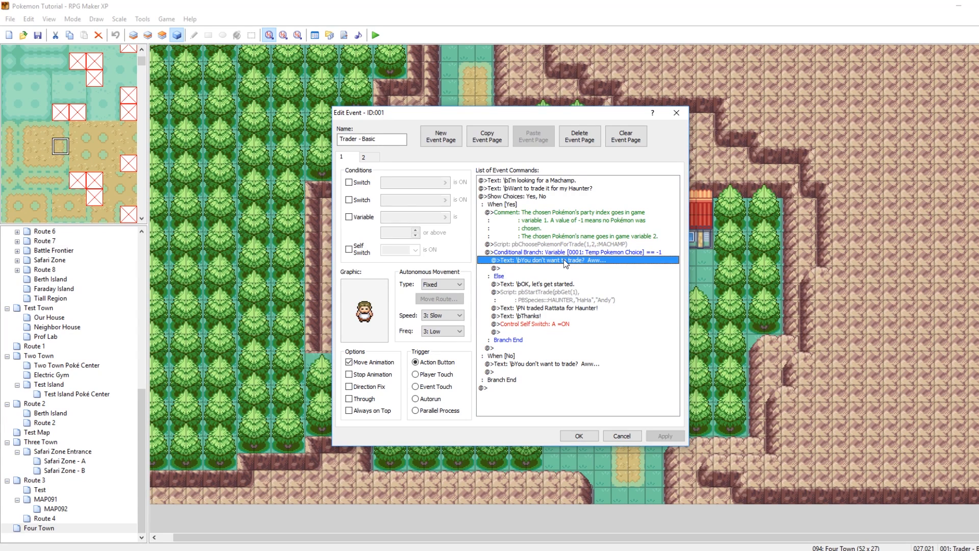
{"action": "left_click", "coordinate": [553, 284]}
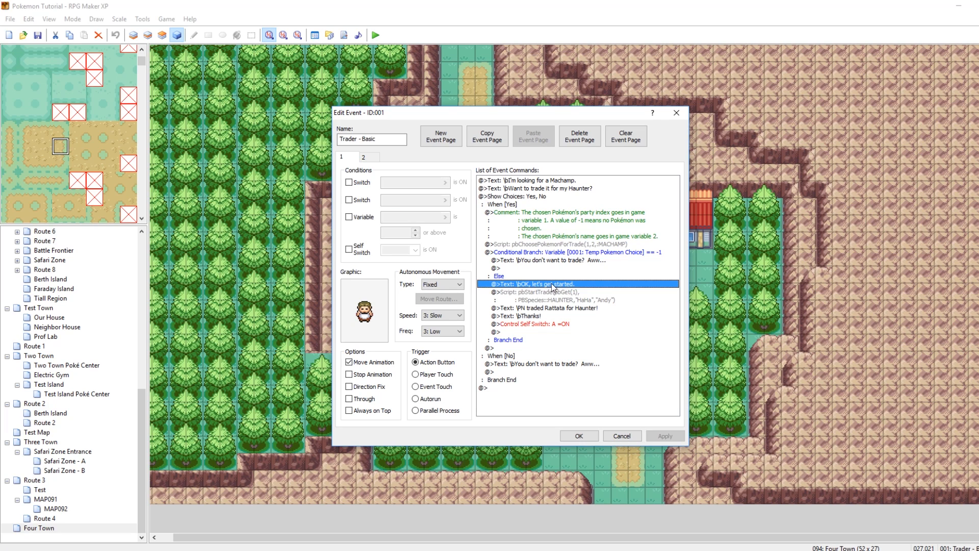
{"action": "left_click", "coordinate": [544, 295]}
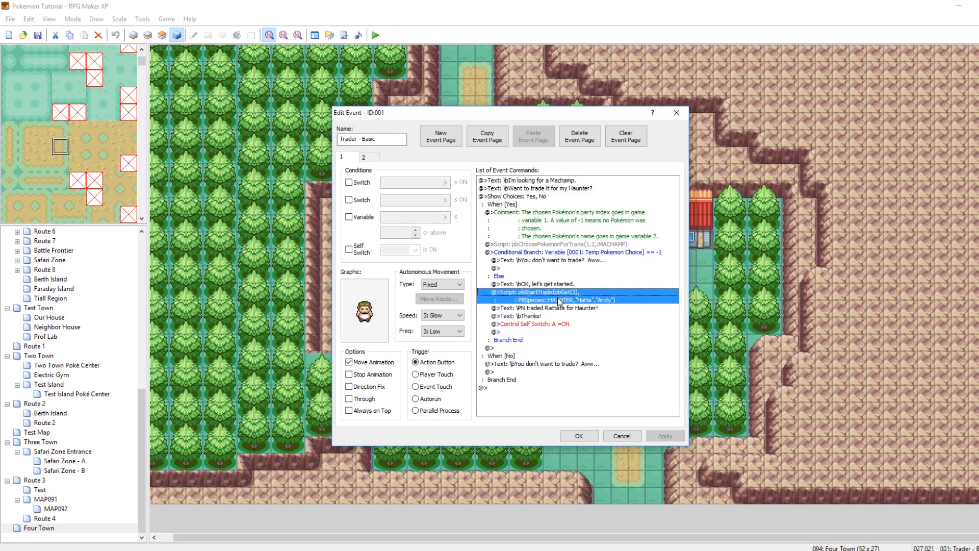
{"action": "right_click", "coordinate": [575, 293]}
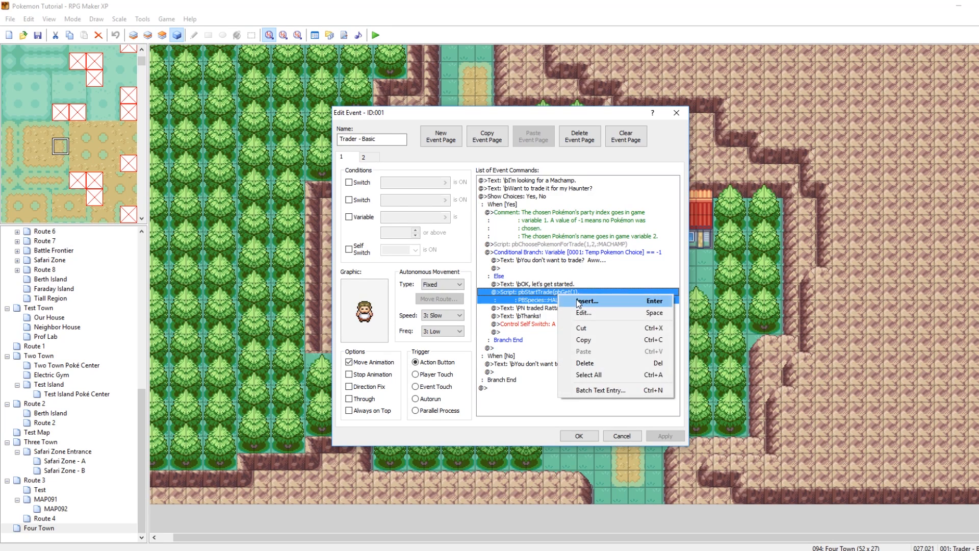
{"action": "left_click", "coordinate": [583, 313]}
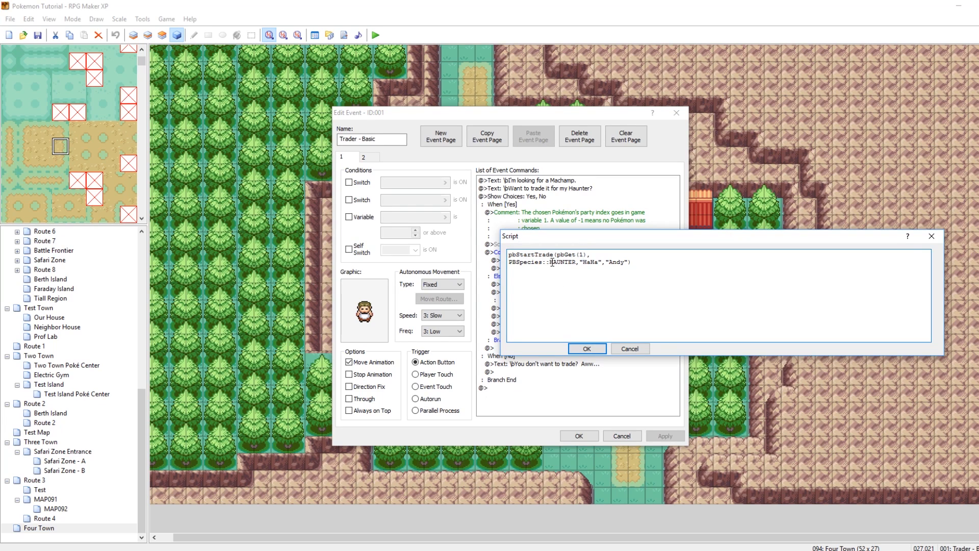
Step: Make the Haunter trade come from trainer John with an empty nickname instead of Andy's HaHa
{"action": "double_click", "coordinate": [561, 262]}
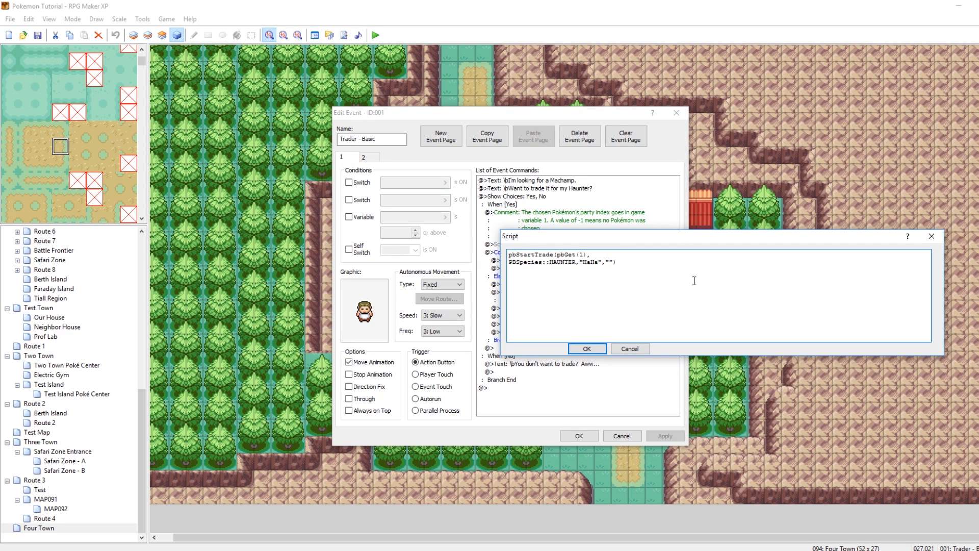
{"action": "type", "text": "John"}
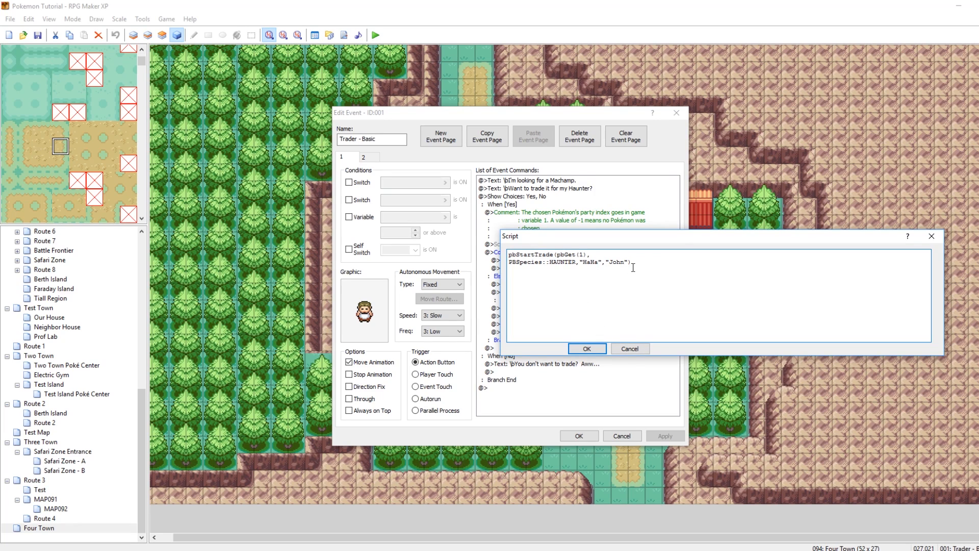
{"action": "key", "text": "BackSpace"}
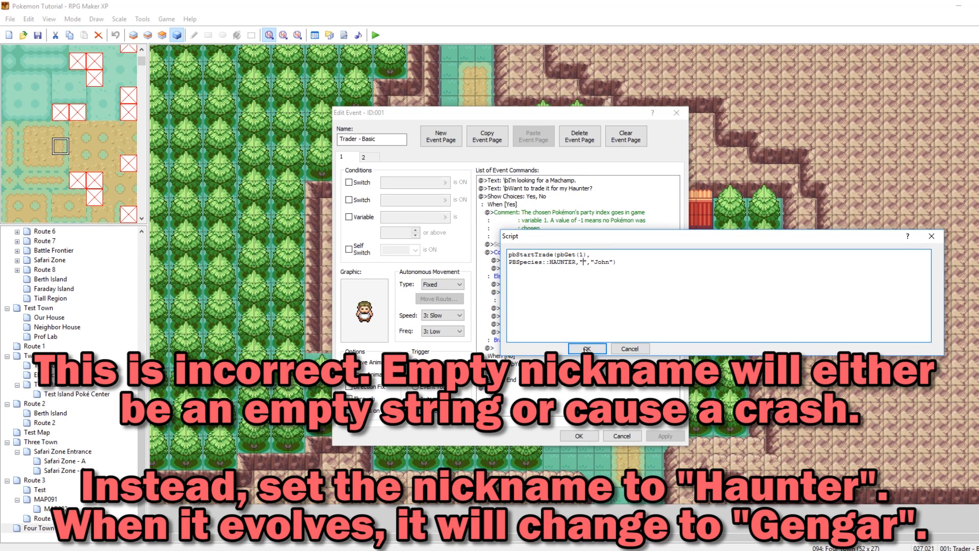
{"action": "left_click", "coordinate": [586, 349]}
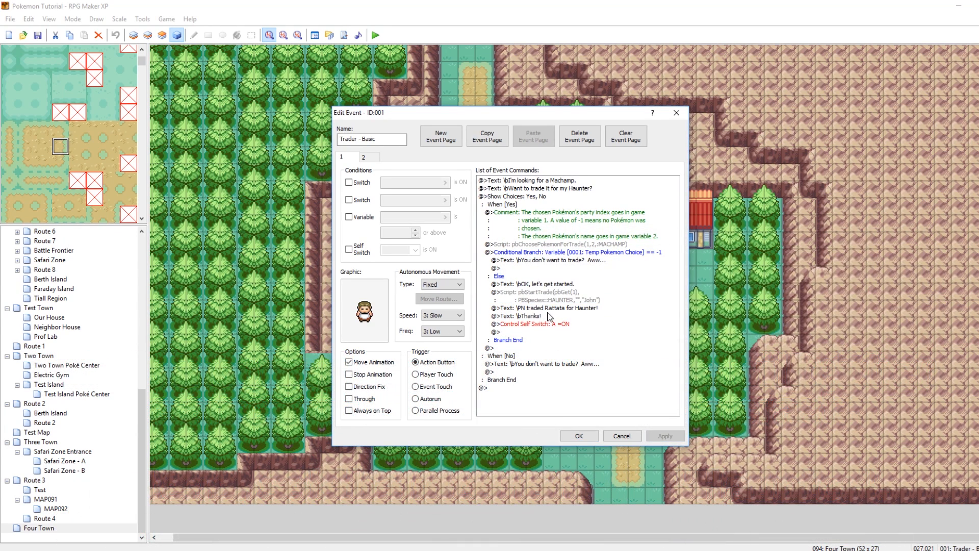
Step: Change the post-trade message to say the player traded Machamp for Haunter
{"action": "double_click", "coordinate": [557, 307]}
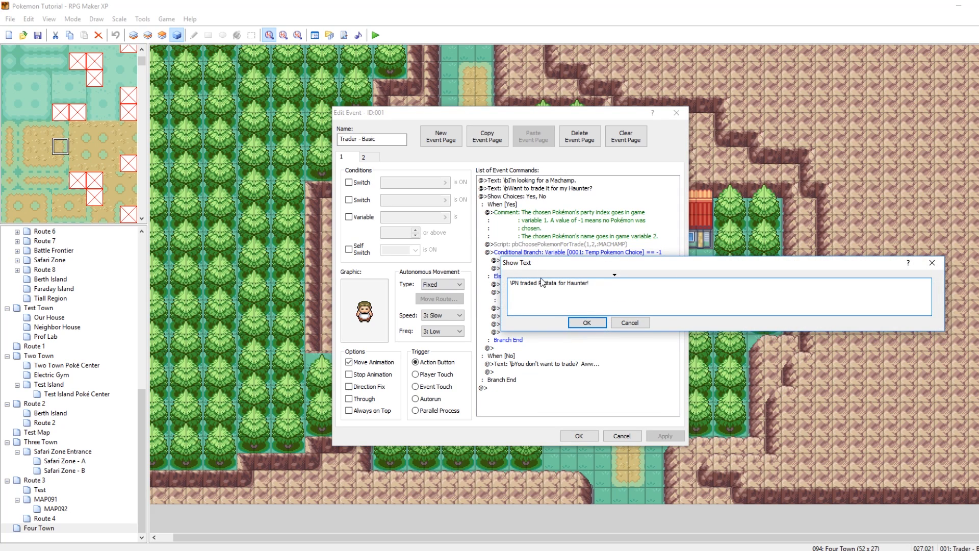
{"action": "double_click", "coordinate": [547, 283]}
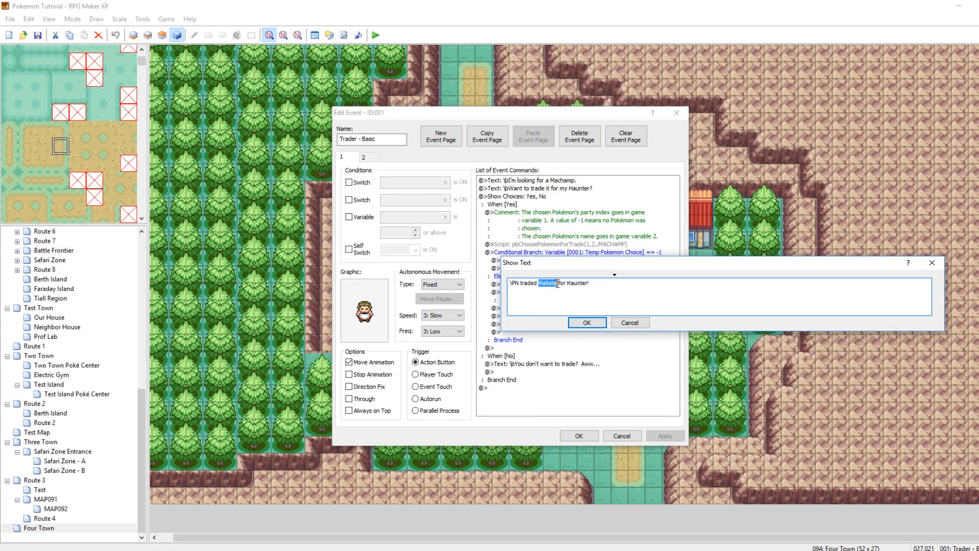
{"action": "type", "text": "Machamp"}
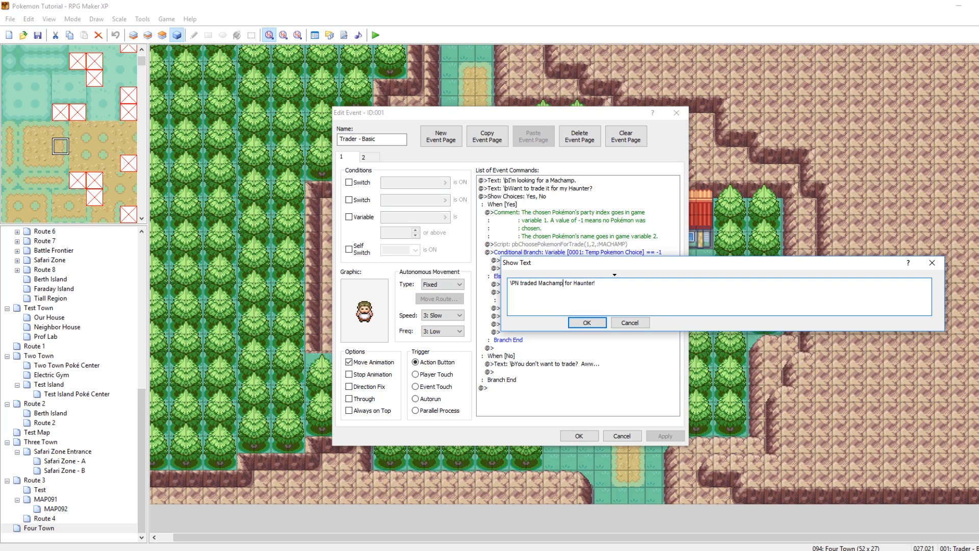
{"action": "left_click", "coordinate": [585, 323]}
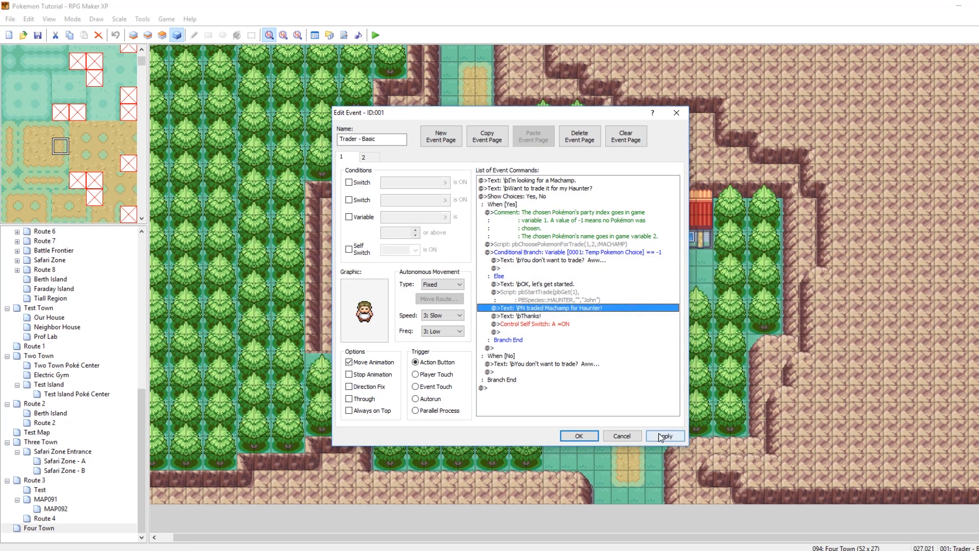
Step: Apply the trader event edits and return to the map
{"action": "left_click", "coordinate": [664, 436]}
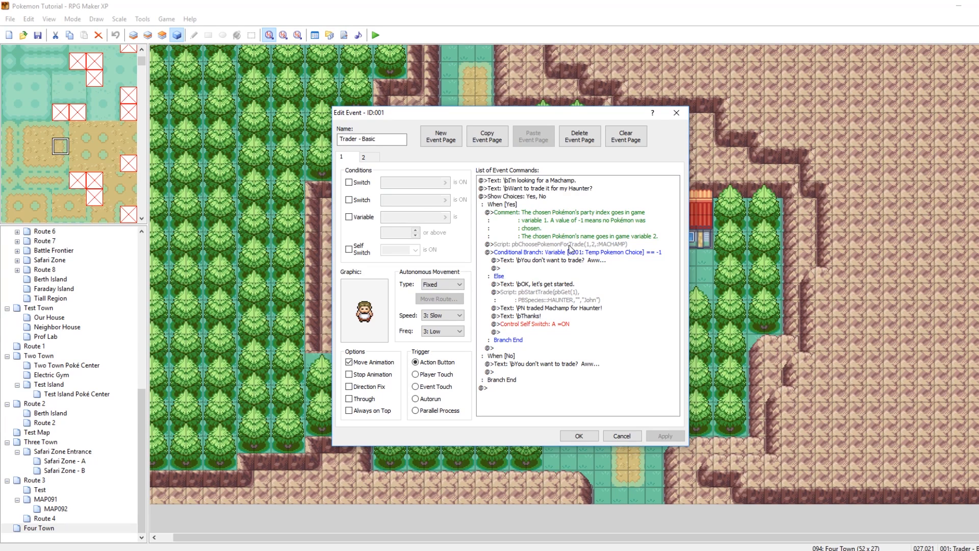
{"action": "left_click", "coordinate": [575, 300]}
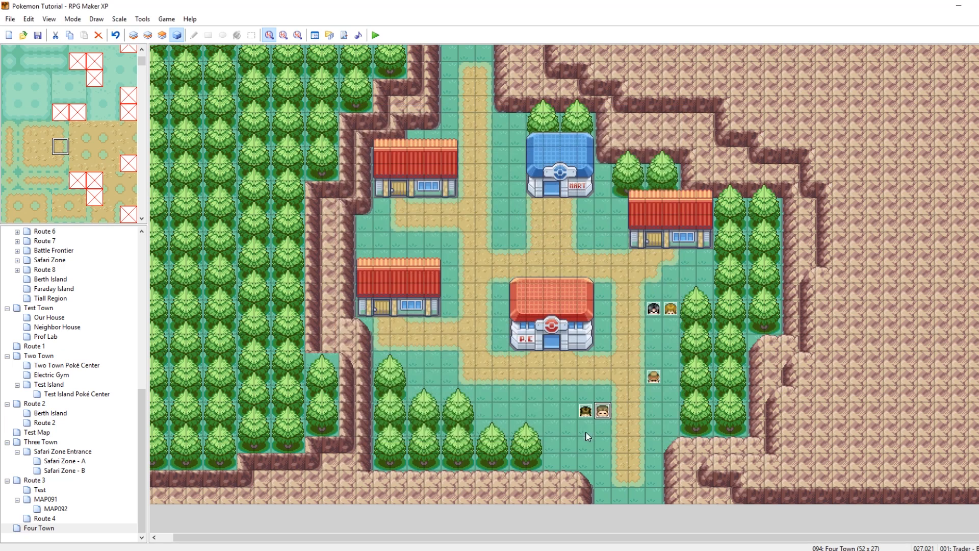
Step: Launch a playtest of the game in Four Town
{"action": "left_click", "coordinate": [374, 35]}
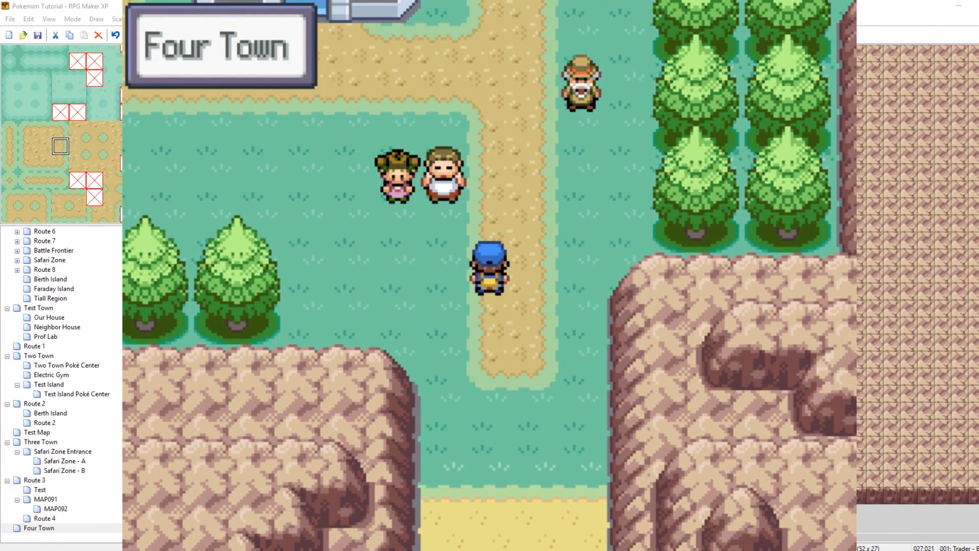
Step: Review the traded Lv.35 Gengar's info (OT John), stats and moves in its summary, then end the playtest
{"action": "scroll", "scroll_direction": "down", "scroll_amount": 3}
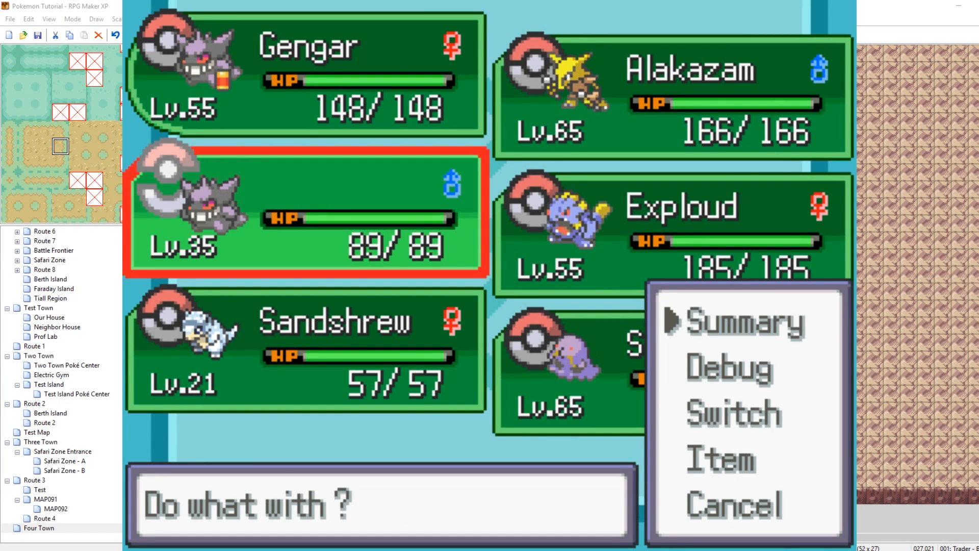
{"action": "left_click", "coordinate": [740, 321]}
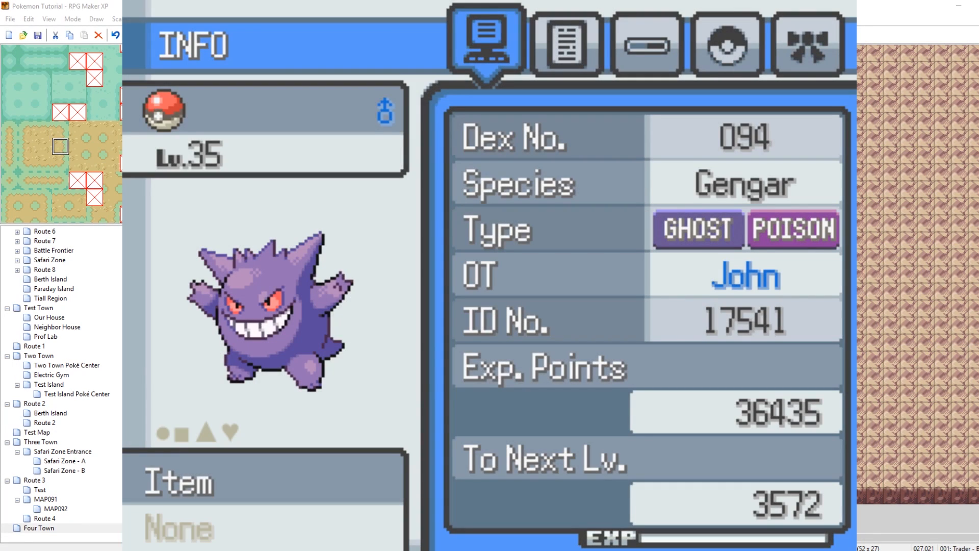
{"action": "left_click", "coordinate": [644, 42]}
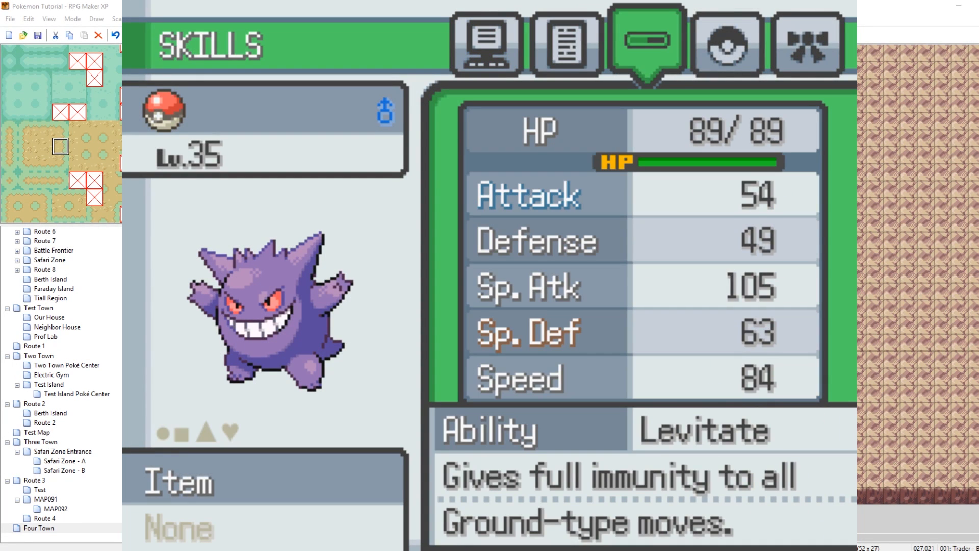
{"action": "left_click", "coordinate": [726, 42]}
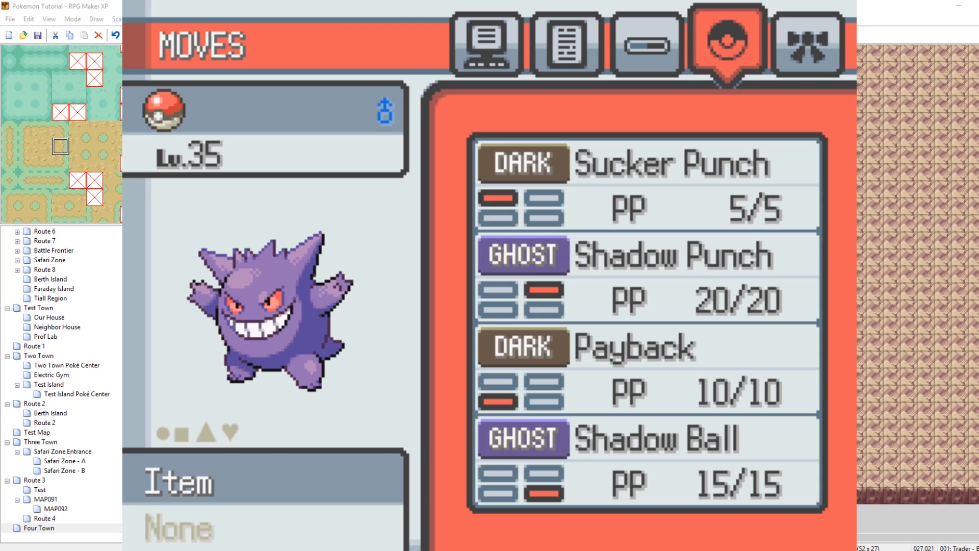
{"action": "left_click", "coordinate": [485, 43]}
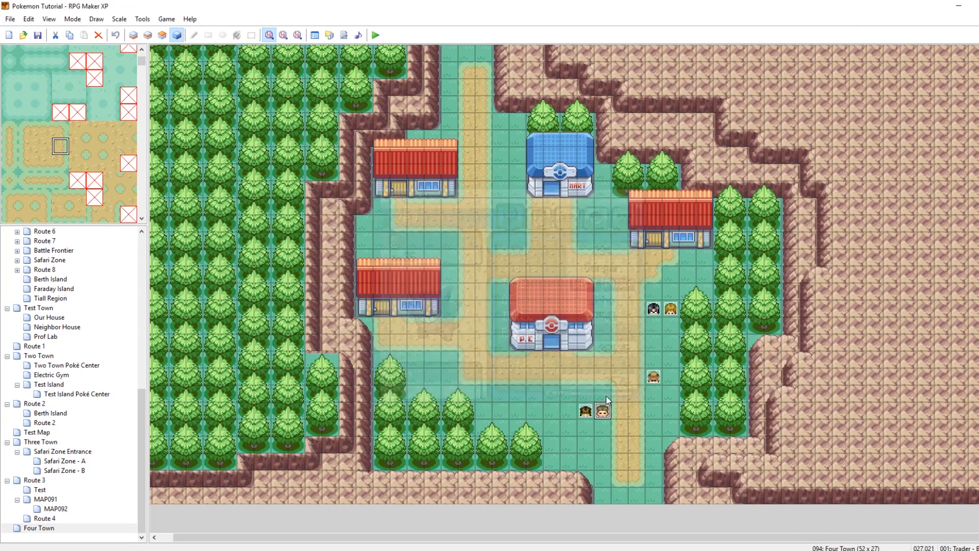
Step: Dismiss the basic trader's script and bring up the advanced trader's Dragonair-for-Dodrio event
{"action": "double_click", "coordinate": [603, 410]}
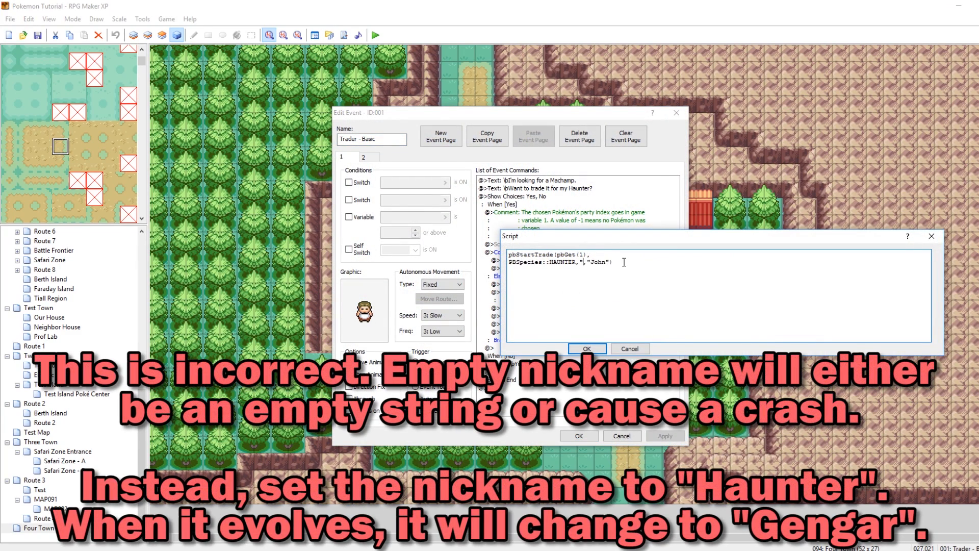
{"action": "left_click", "coordinate": [585, 349]}
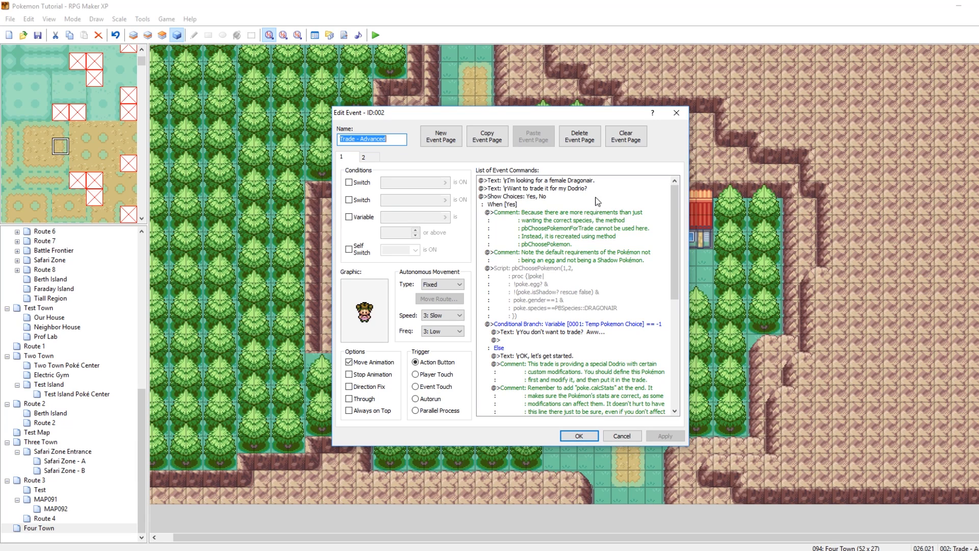
Step: Bring up the advanced trader's pbChoosePokemon script requiring a female, non-egg, non-Shadow Dragonair
{"action": "left_click", "coordinate": [536, 180]}
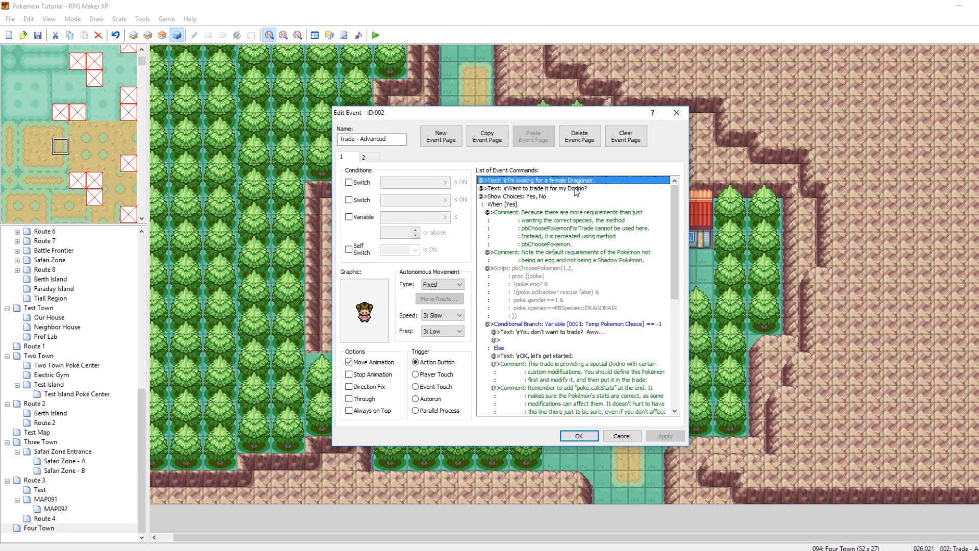
{"action": "left_click", "coordinate": [556, 189]}
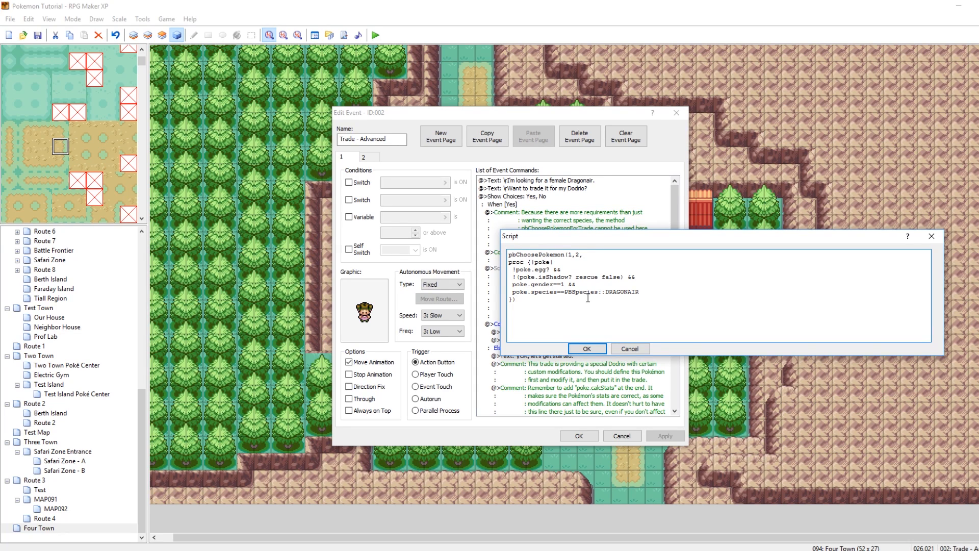
{"action": "mouse_move", "coordinate": [742, 254]}
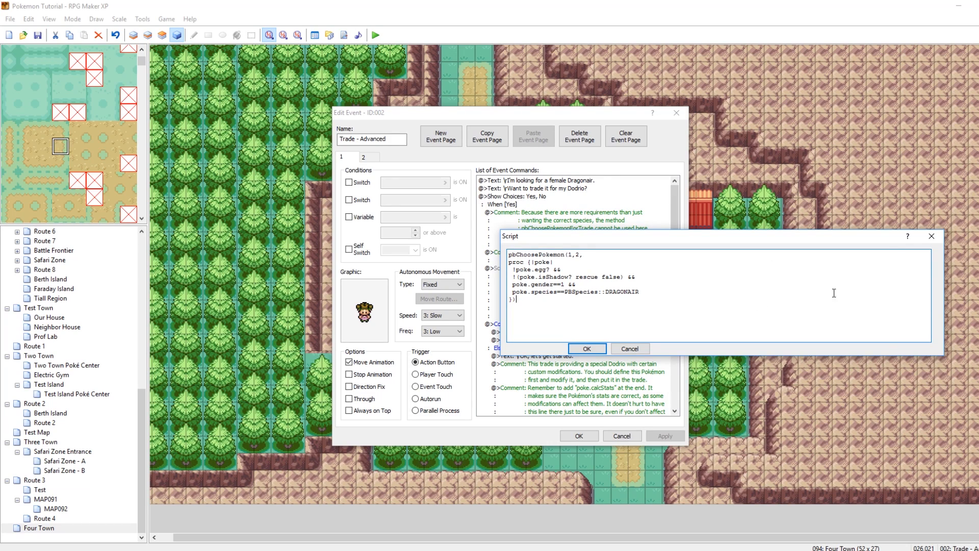
Step: Close and re-examine the Dragonair selection script unchanged, leaving it closed
{"action": "left_click", "coordinate": [585, 349]}
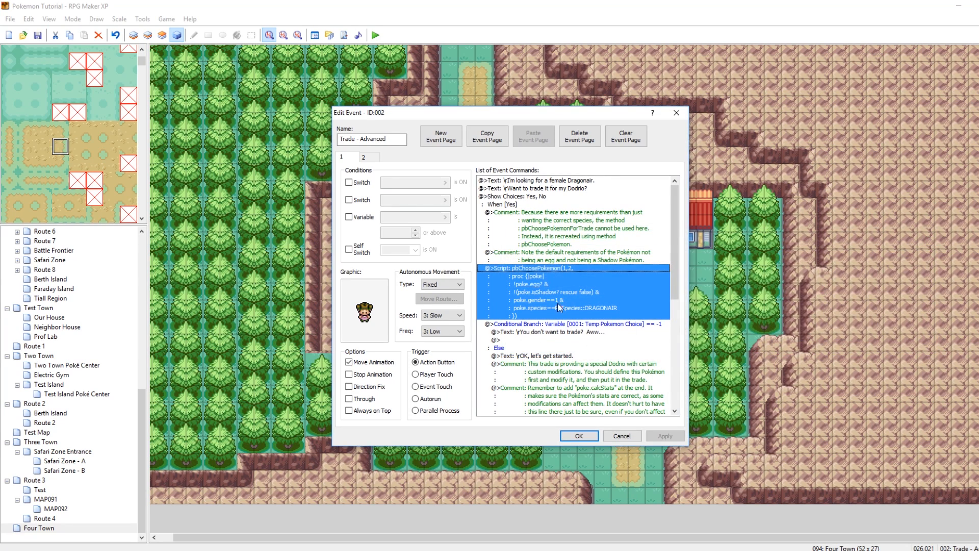
{"action": "mouse_move", "coordinate": [549, 273]}
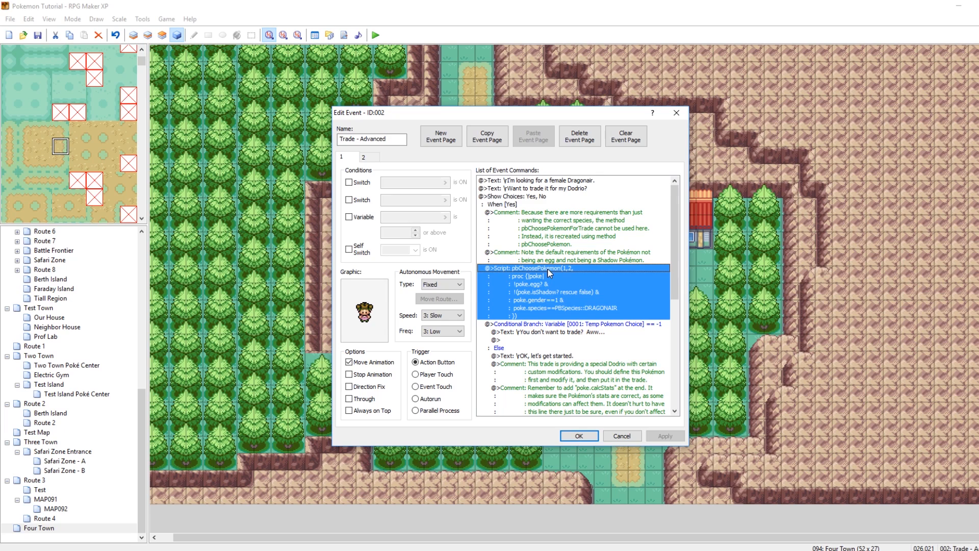
{"action": "double_click", "coordinate": [549, 272]}
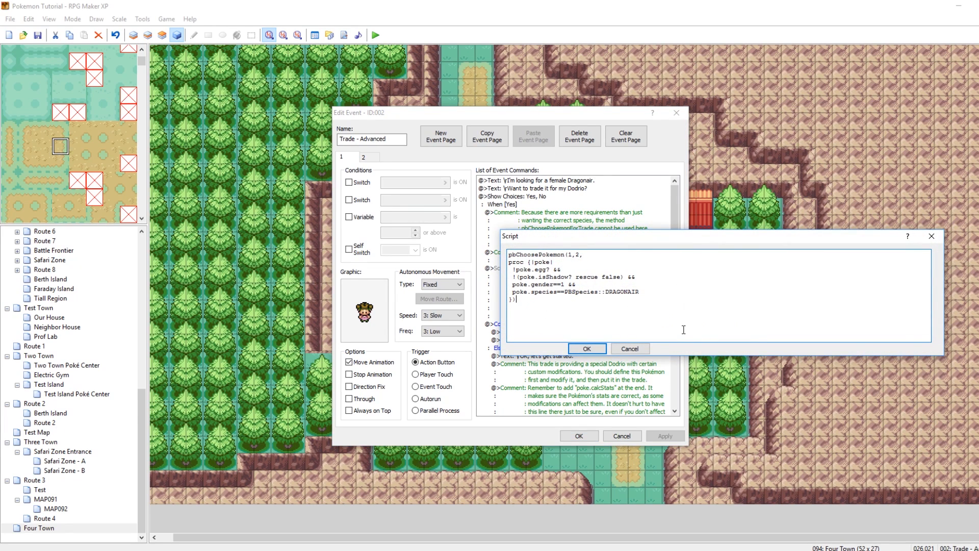
{"action": "left_click", "coordinate": [585, 349]}
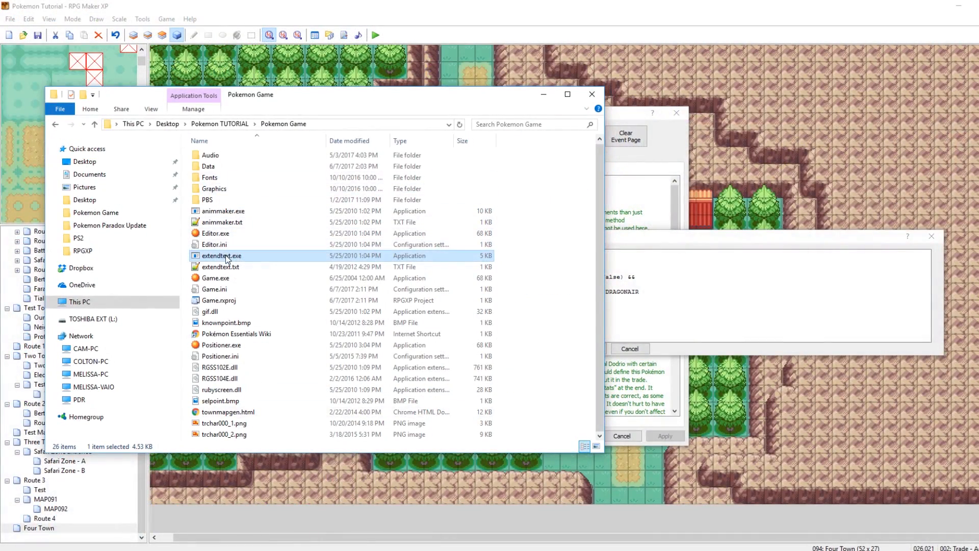
{"action": "mouse_move", "coordinate": [227, 257]}
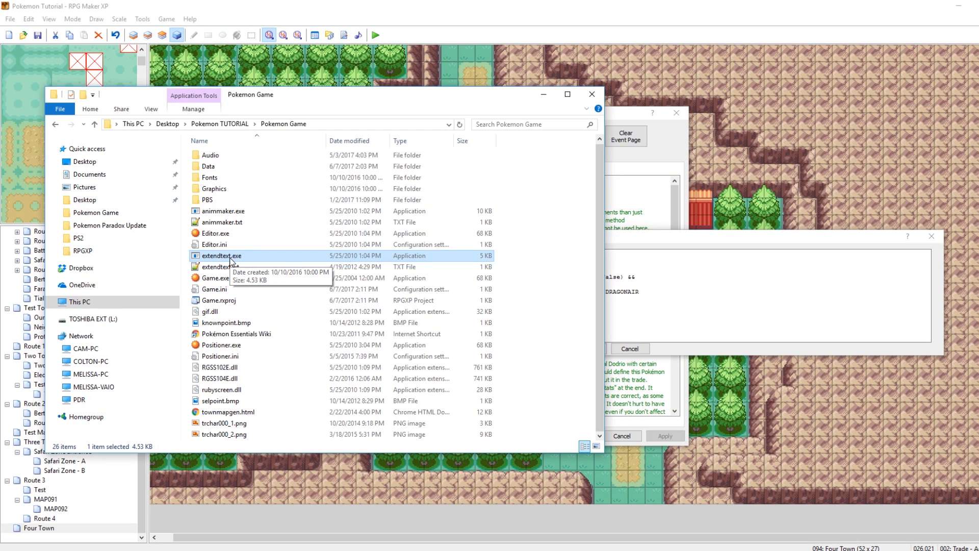
{"action": "mouse_move", "coordinate": [700, 250]}
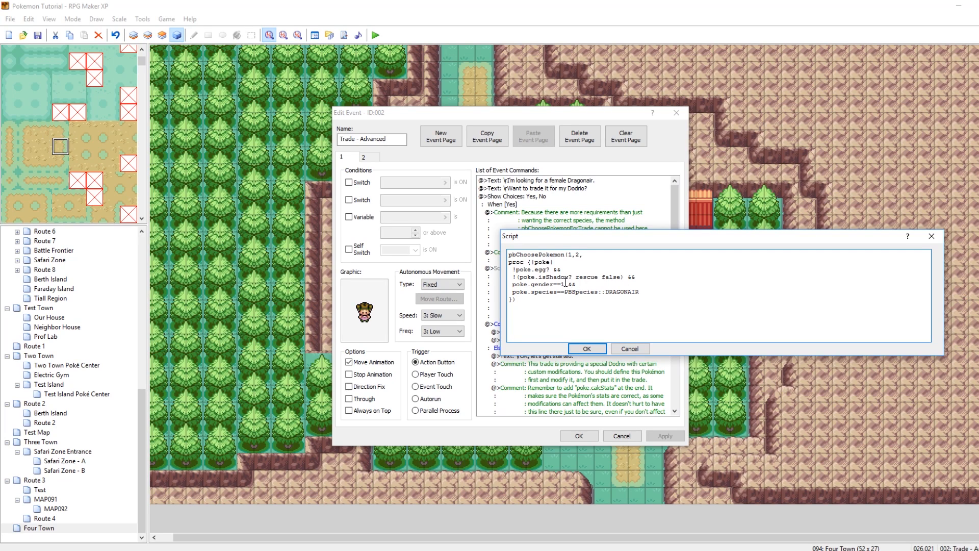
{"action": "mouse_move", "coordinate": [758, 330]}
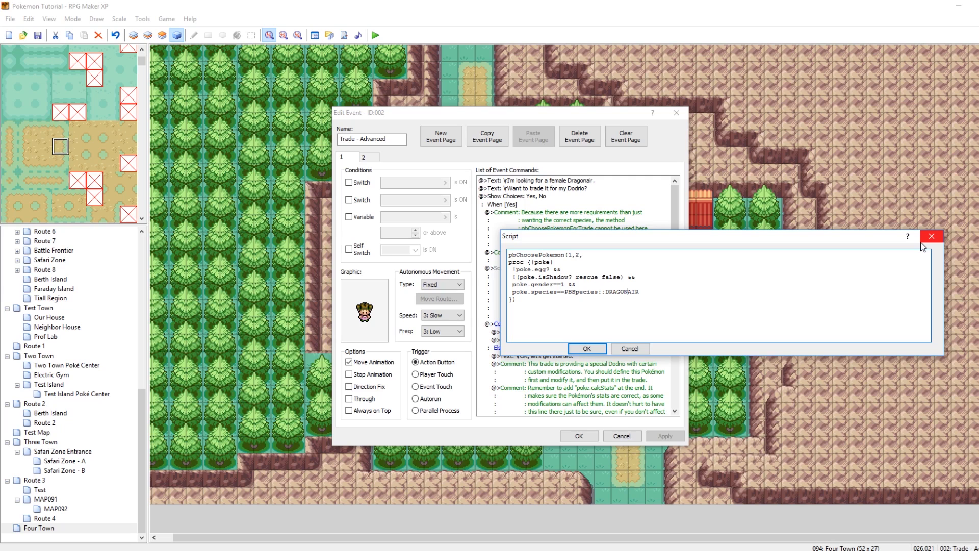
Step: Close the Dragonair selection script, leaving the advanced trader's command list unchanged
{"action": "left_click", "coordinate": [586, 349]}
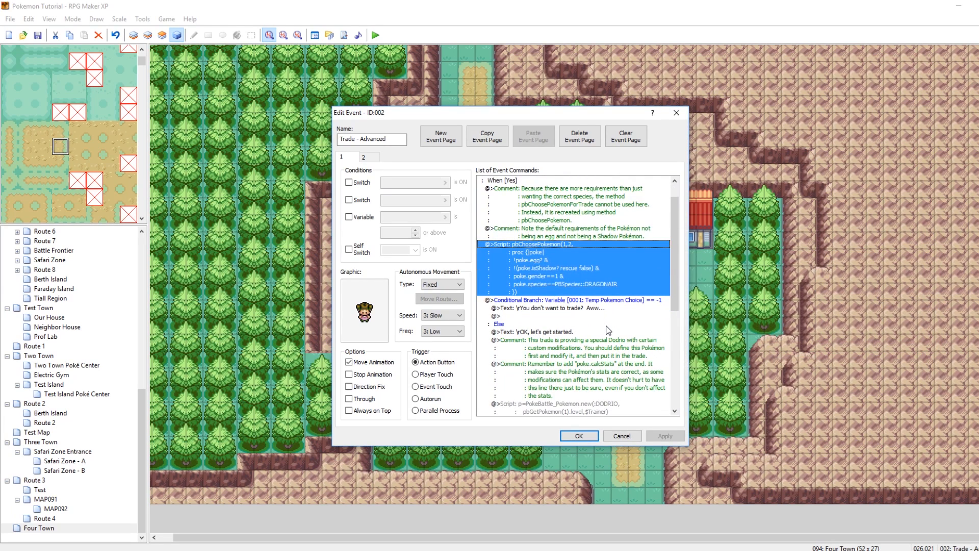
Step: Review the trade-refusal message, then bring up the pbStartTrade script naming the received Pokémon Doris
{"action": "left_click", "coordinate": [575, 307]}
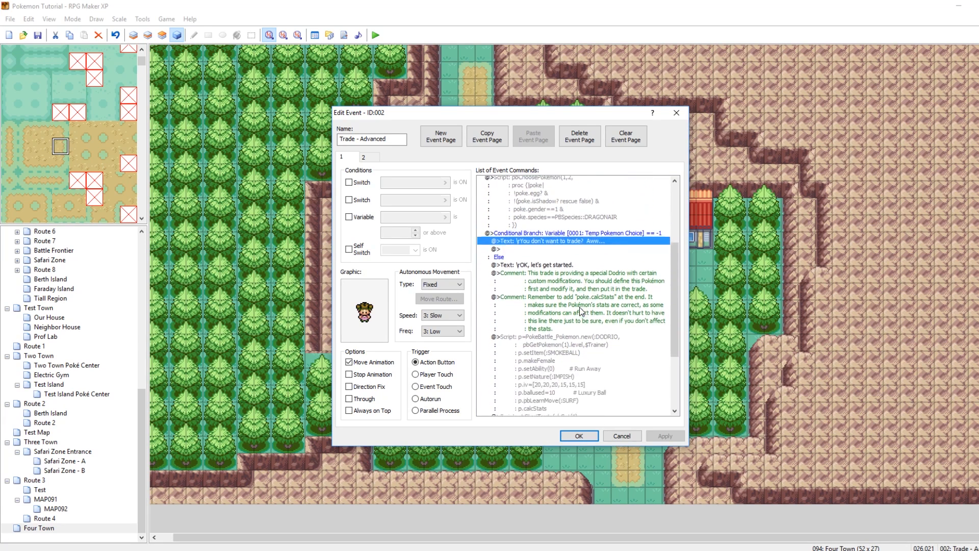
{"action": "scroll", "scroll_direction": "down", "scroll_amount": 3}
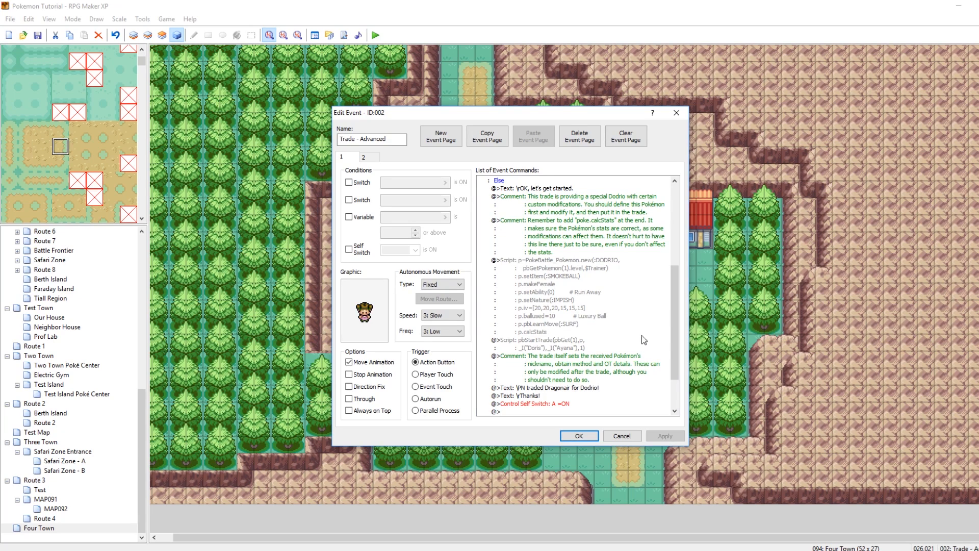
{"action": "mouse_move", "coordinate": [563, 264]}
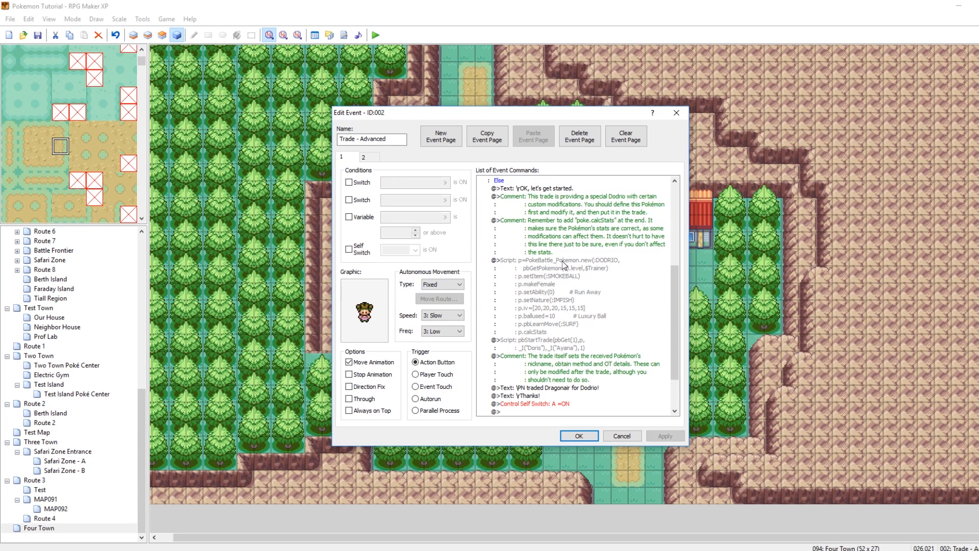
{"action": "left_click", "coordinate": [565, 343]}
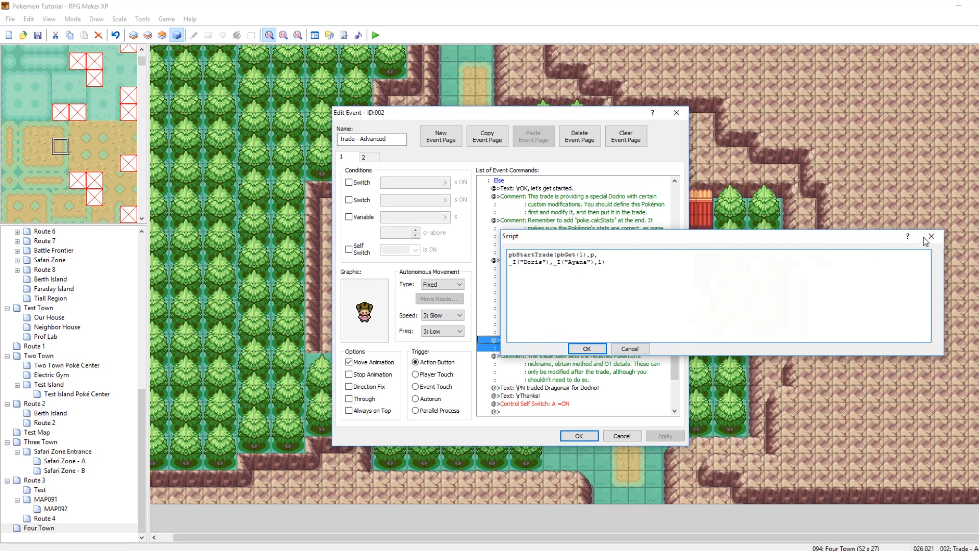
Step: Inspect the Dodrio creation script, trying level 60 in place of pbGetPokemon(1).level, then discard the change
{"action": "left_click", "coordinate": [586, 349]}
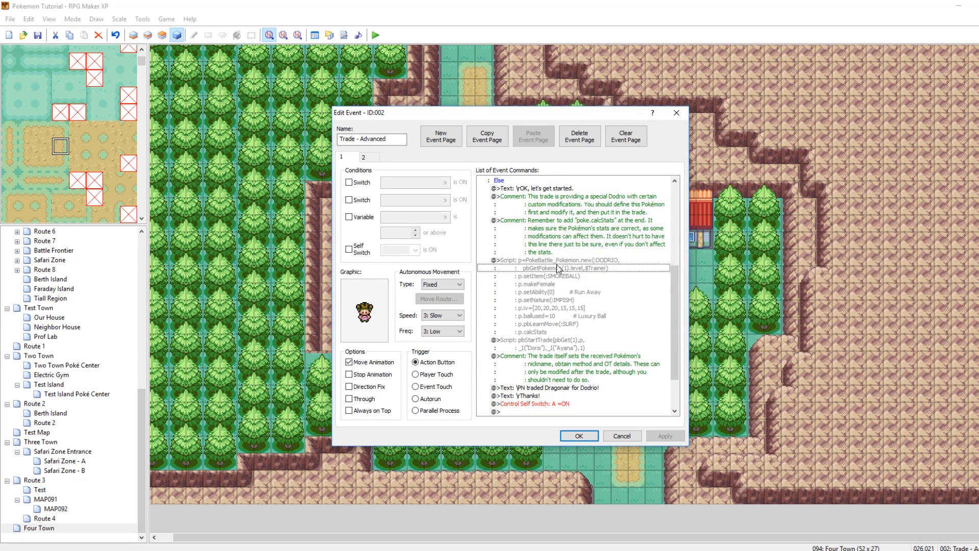
{"action": "double_click", "coordinate": [558, 268]}
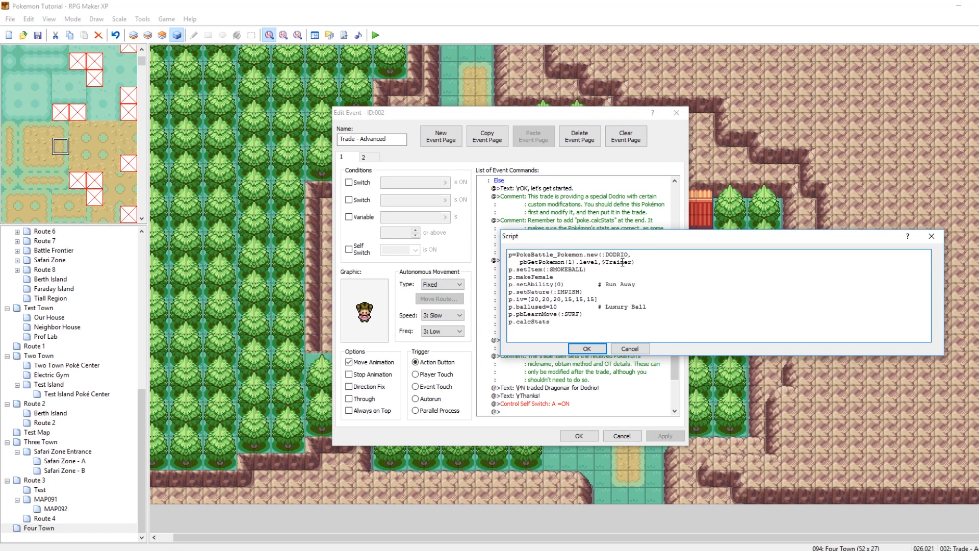
{"action": "double_click", "coordinate": [615, 254]}
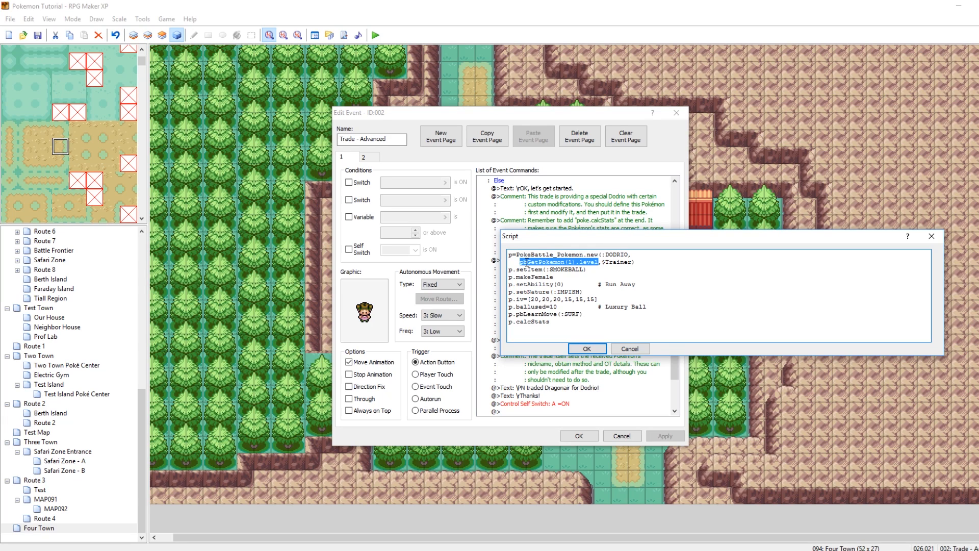
{"action": "type", "text": "60,$Trainer)"}
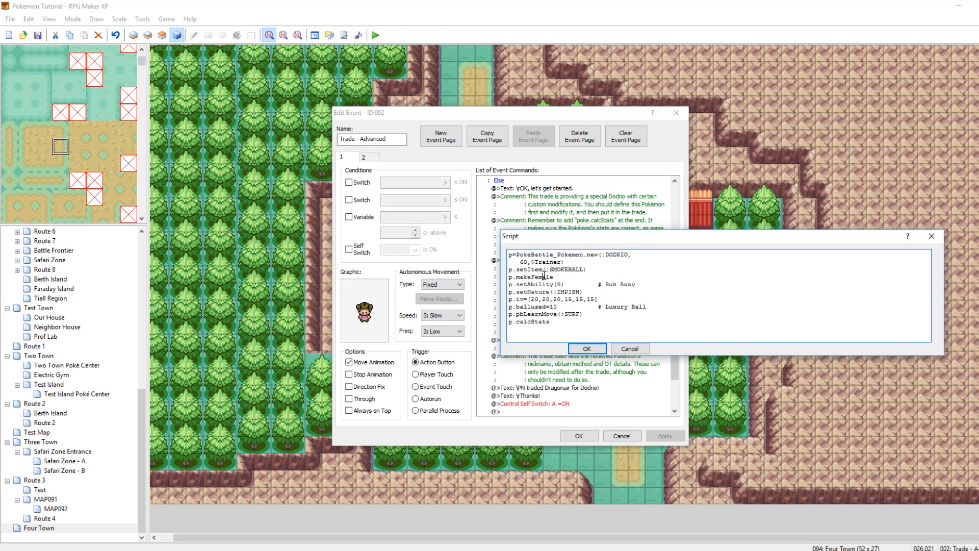
{"action": "mouse_move", "coordinate": [543, 277]}
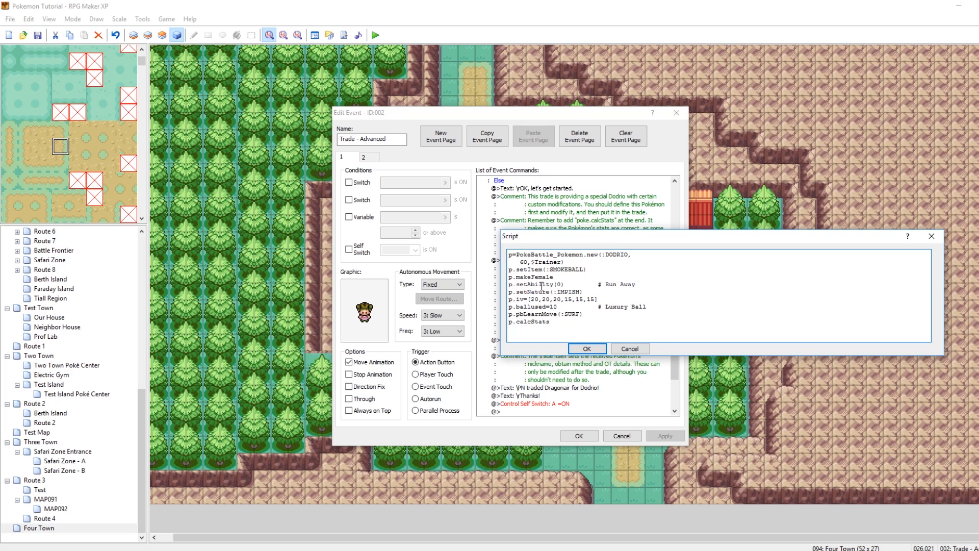
{"action": "mouse_move", "coordinate": [544, 292]}
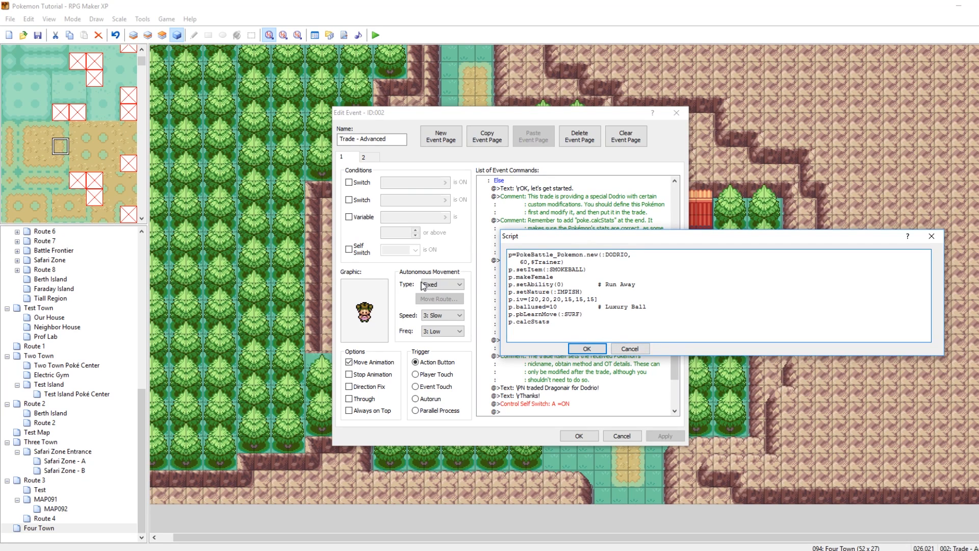
{"action": "left_click", "coordinate": [586, 349]}
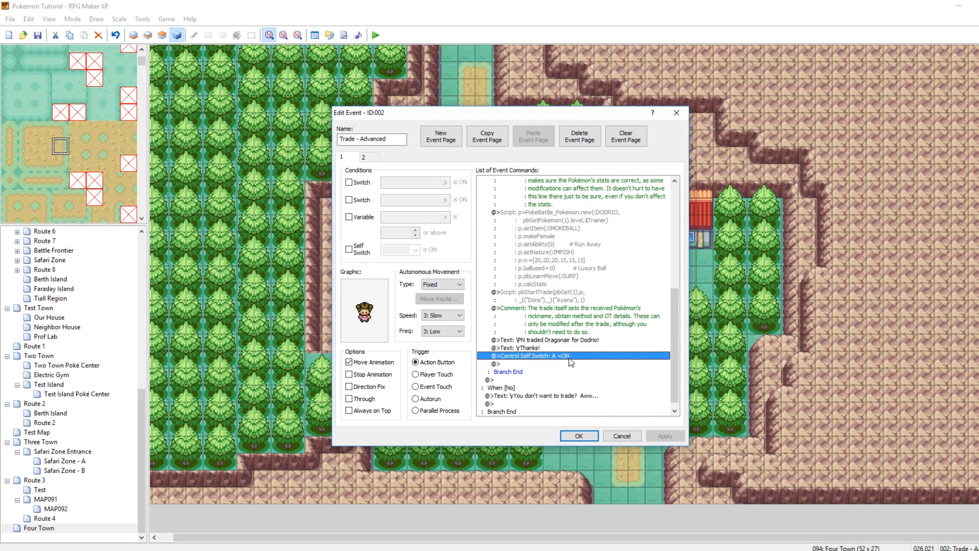
Step: Show the event's second page, where the trainer asks about Doris
{"action": "left_click", "coordinate": [369, 157]}
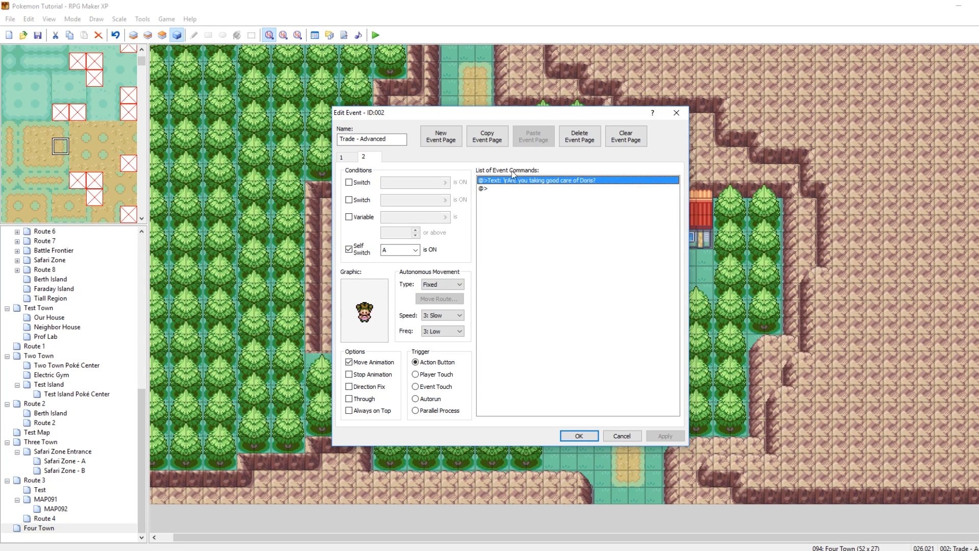
{"action": "mouse_move", "coordinate": [691, 115]}
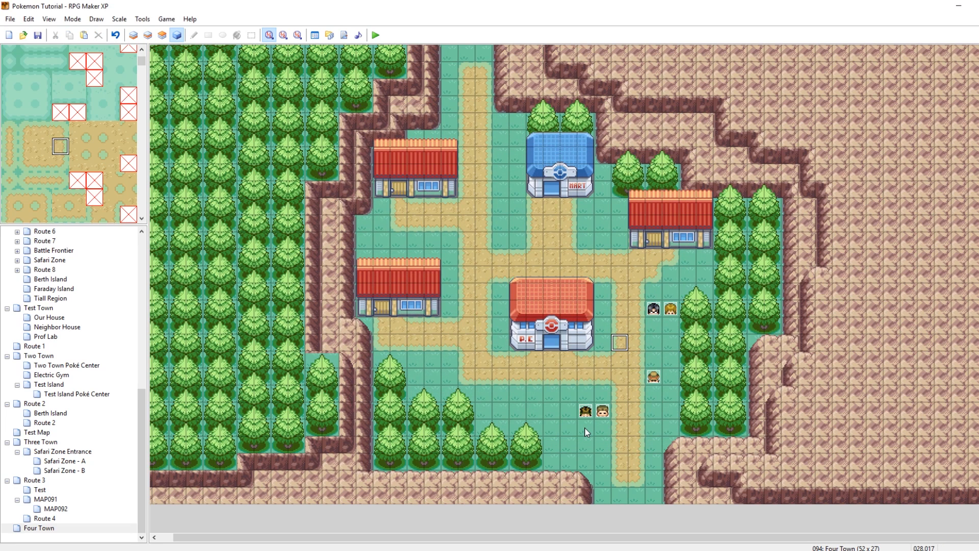
{"action": "left_click", "coordinate": [584, 411]}
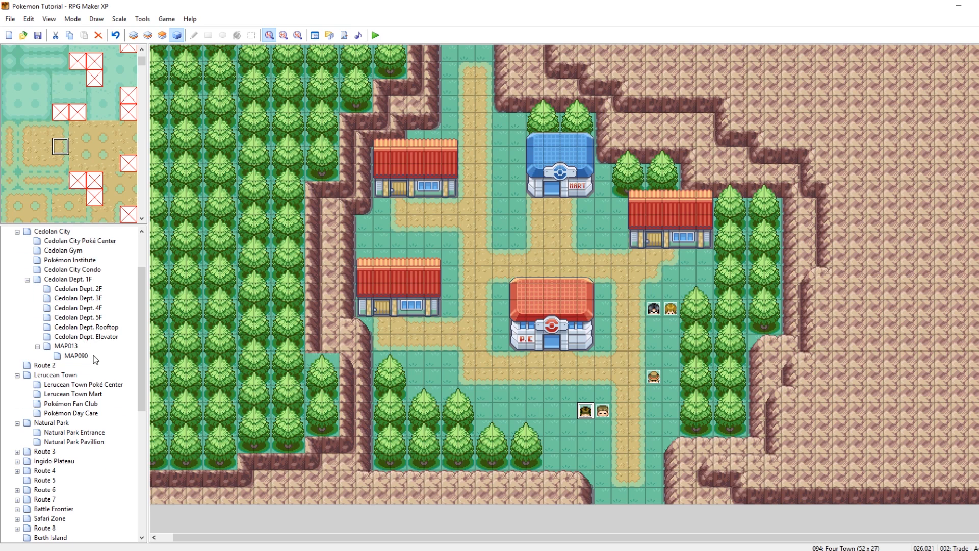
{"action": "left_click", "coordinate": [55, 317]}
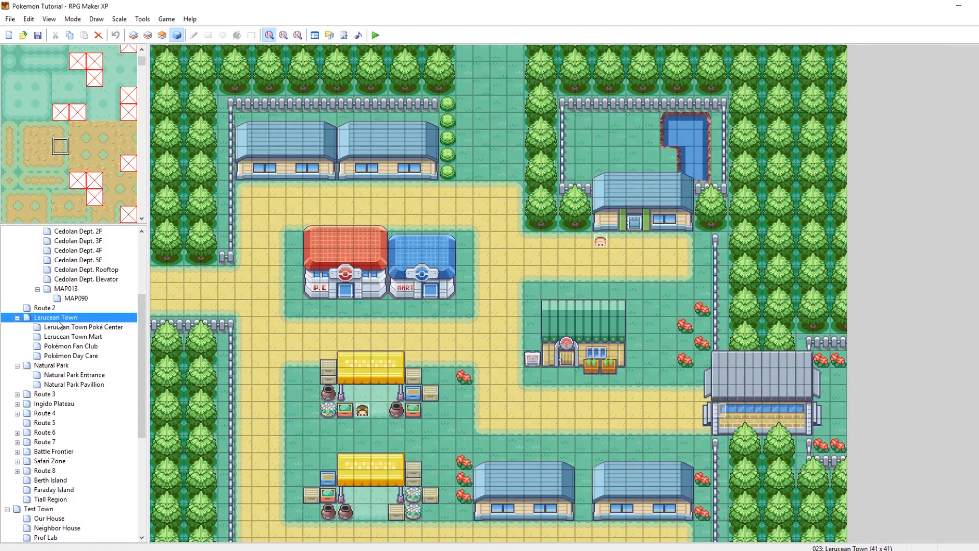
{"action": "left_click", "coordinate": [69, 345]}
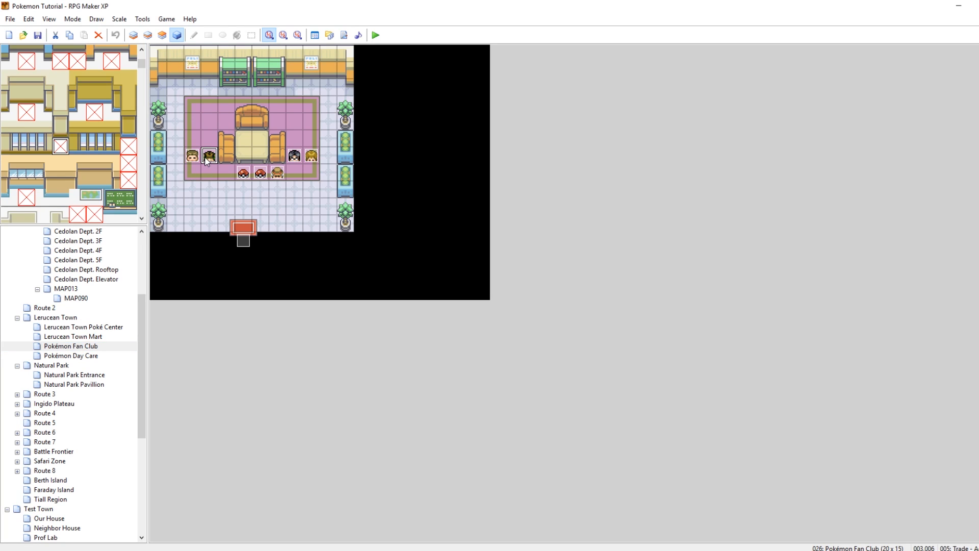
{"action": "mouse_move", "coordinate": [285, 227]}
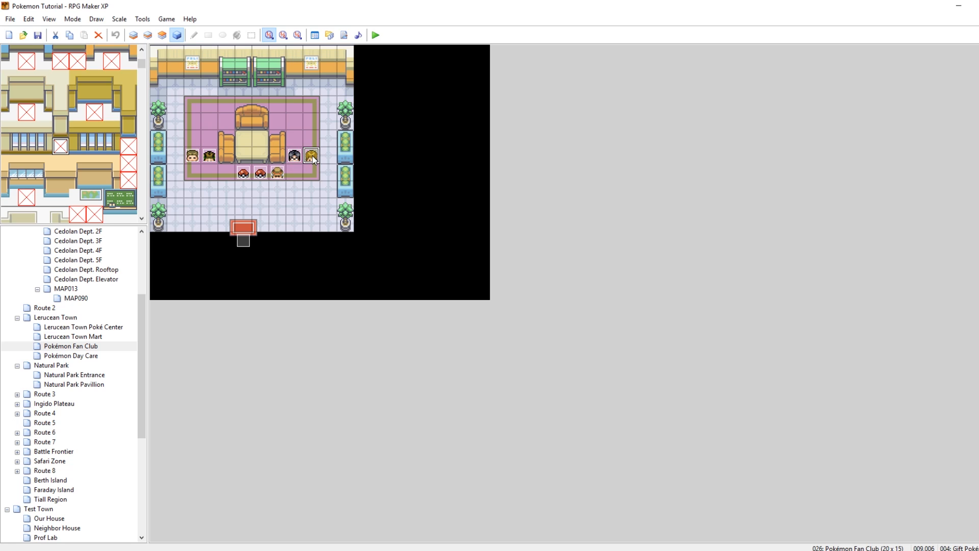
{"action": "scroll", "scroll_direction": "down", "scroll_amount": 3}
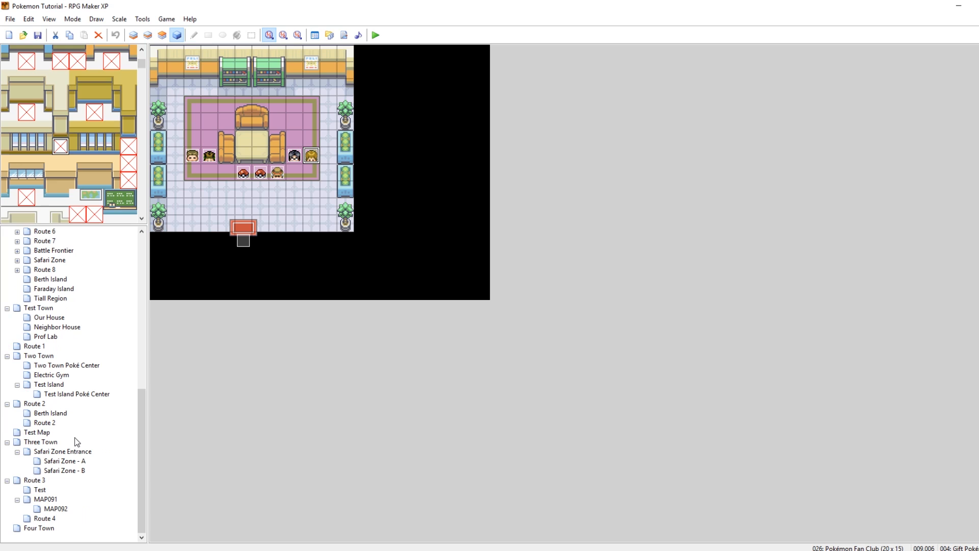
{"action": "mouse_move", "coordinate": [74, 469]}
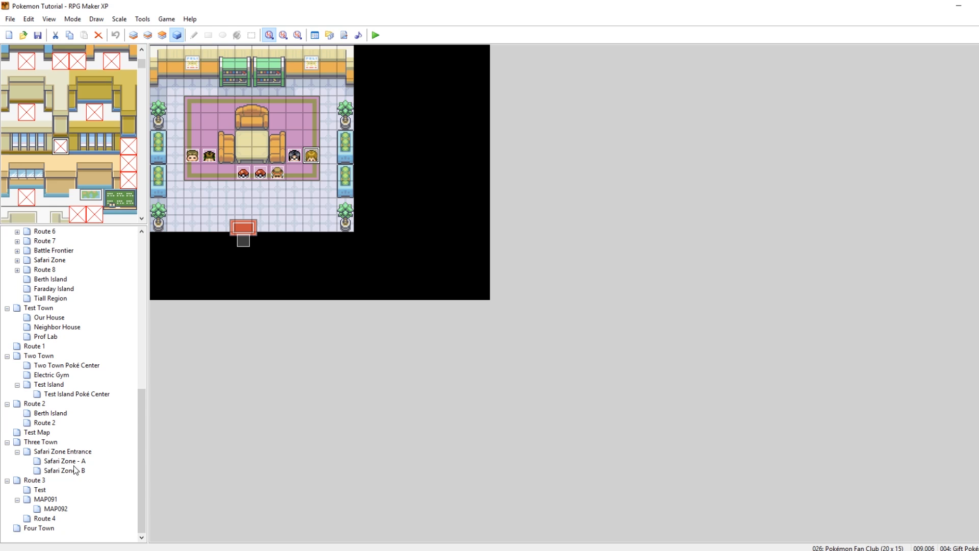
{"action": "left_click", "coordinate": [37, 528]}
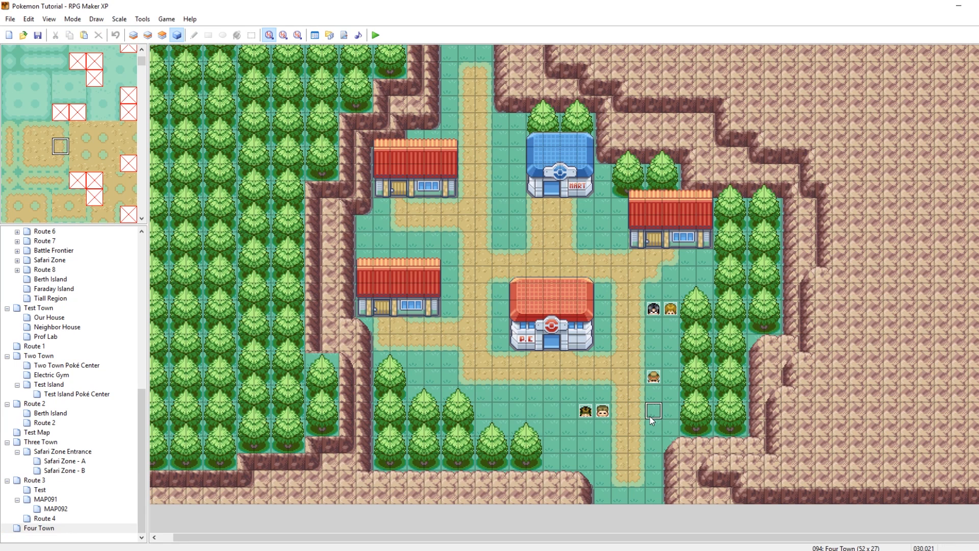
{"action": "double_click", "coordinate": [654, 411]}
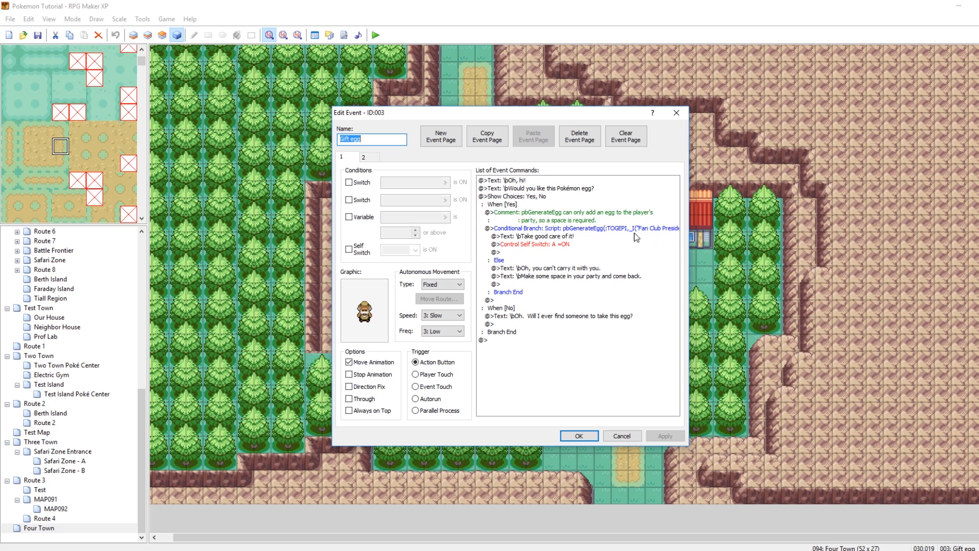
{"action": "right_click", "coordinate": [635, 236]}
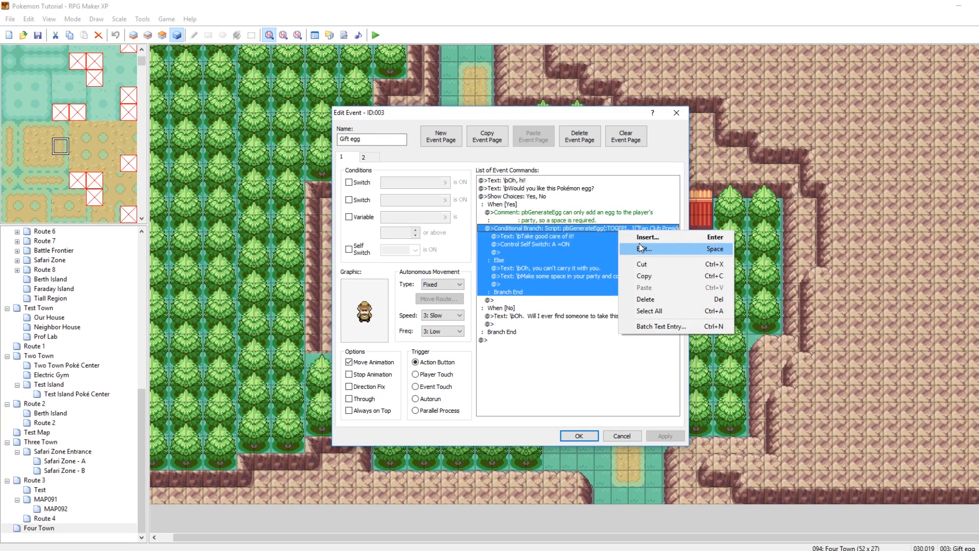
{"action": "left_click", "coordinate": [647, 249]}
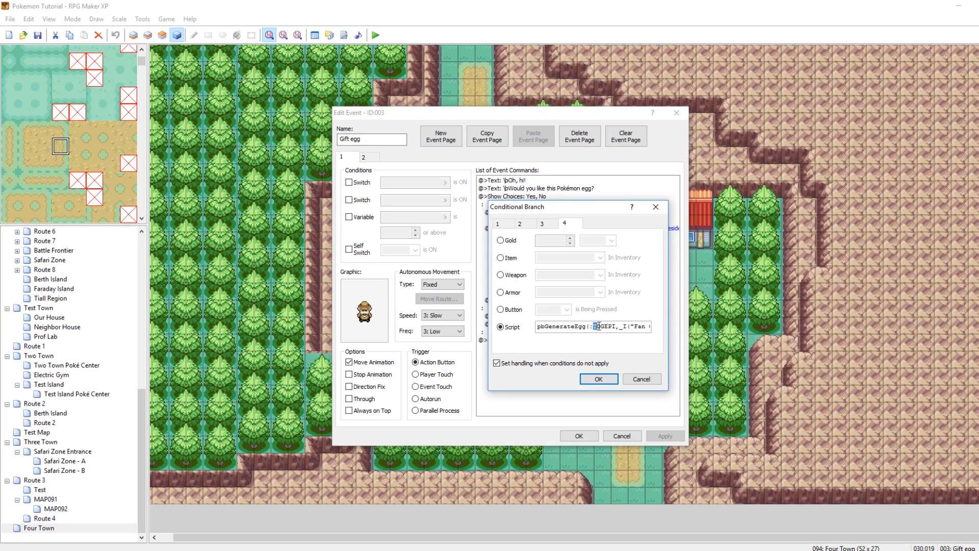
{"action": "double_click", "coordinate": [605, 327]}
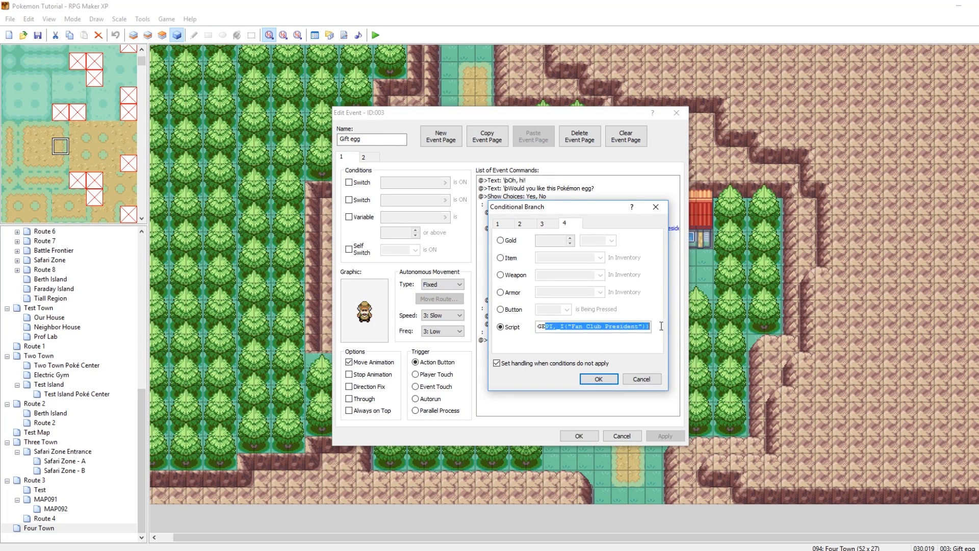
{"action": "left_click", "coordinate": [603, 327]}
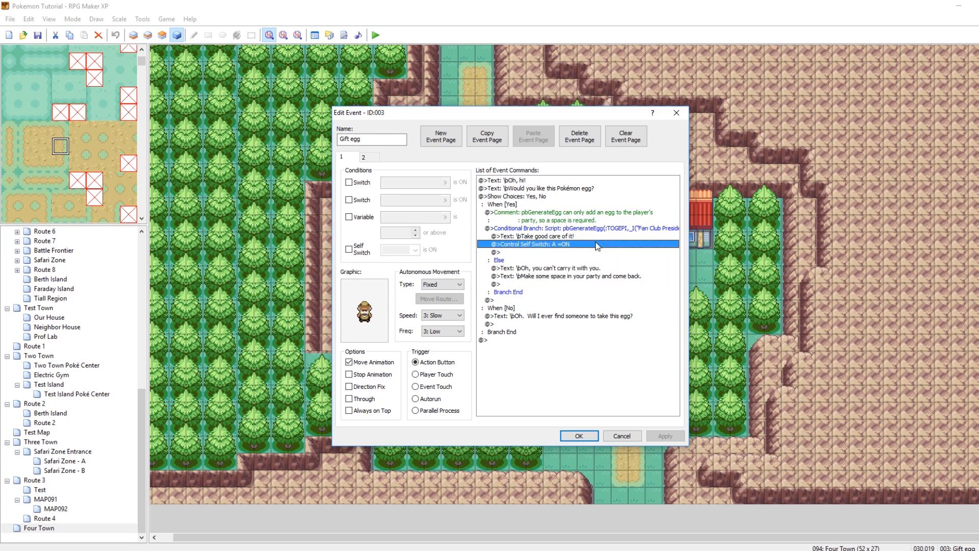
{"action": "left_click", "coordinate": [569, 212]}
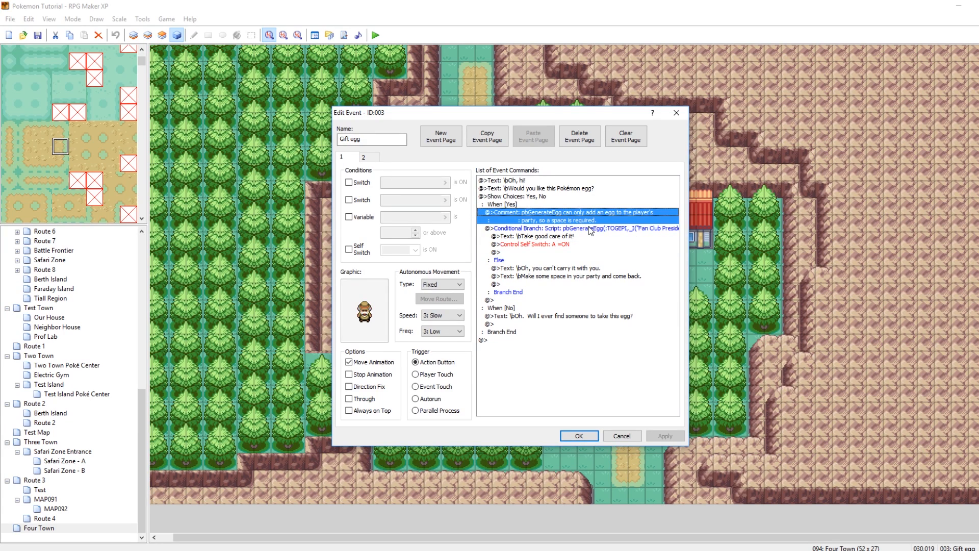
{"action": "left_click", "coordinate": [558, 275]}
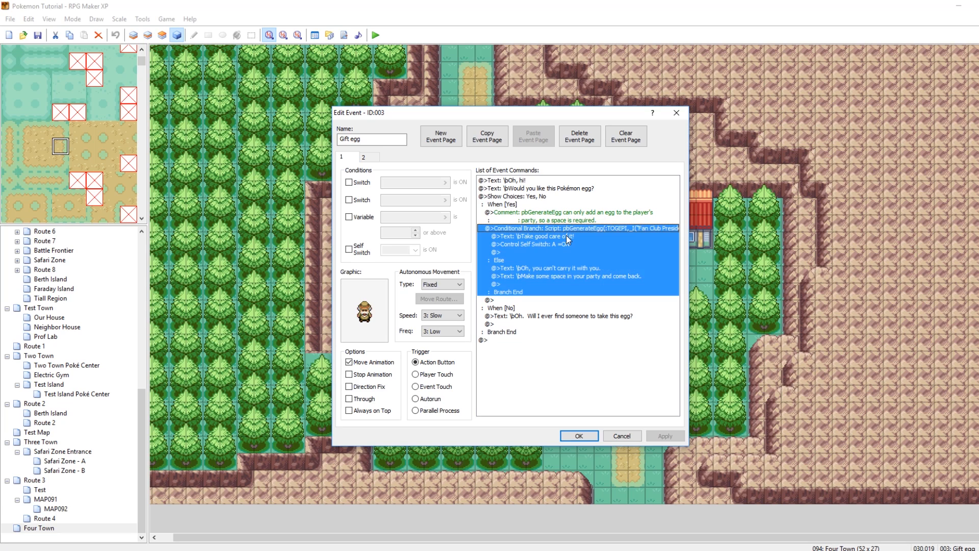
{"action": "left_click", "coordinate": [535, 236]}
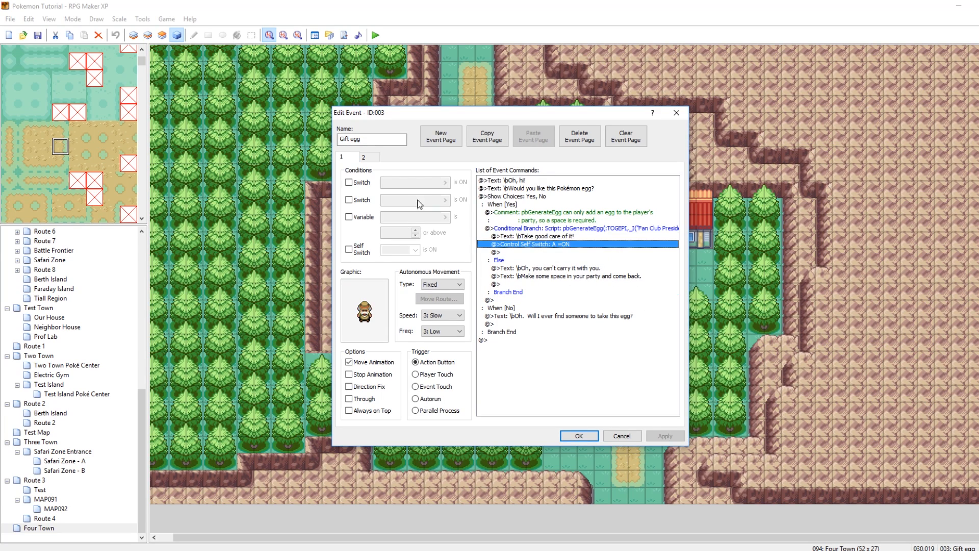
{"action": "left_click", "coordinate": [370, 157]}
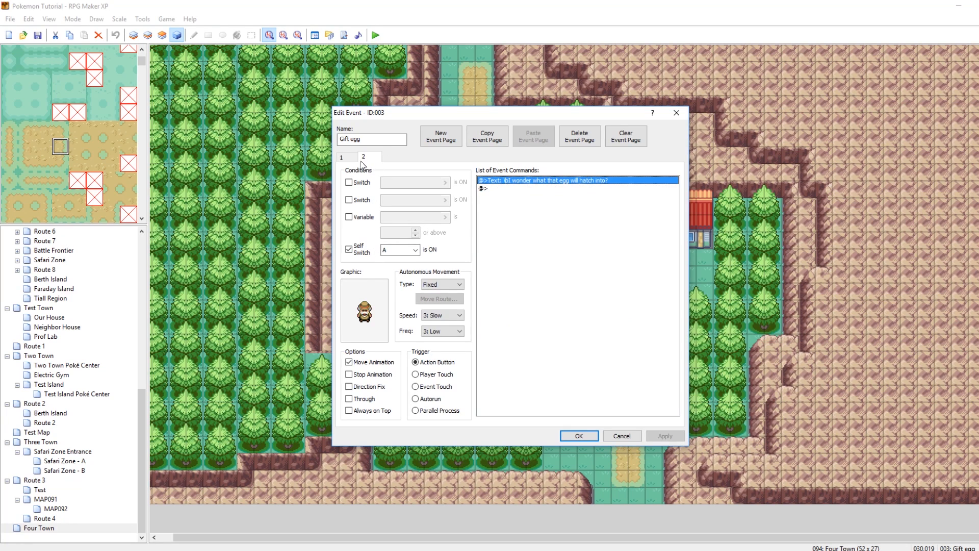
{"action": "left_click", "coordinate": [342, 156]}
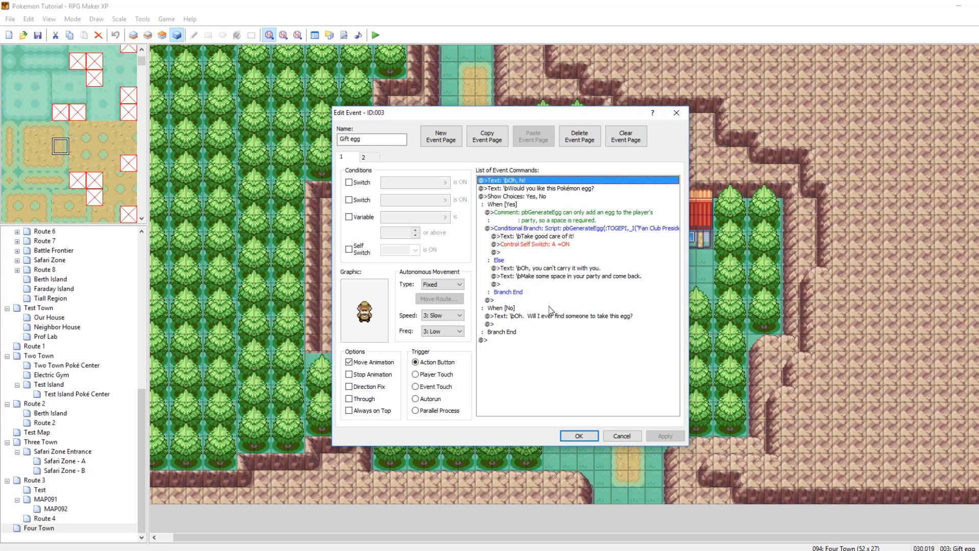
{"action": "left_click", "coordinate": [559, 228]}
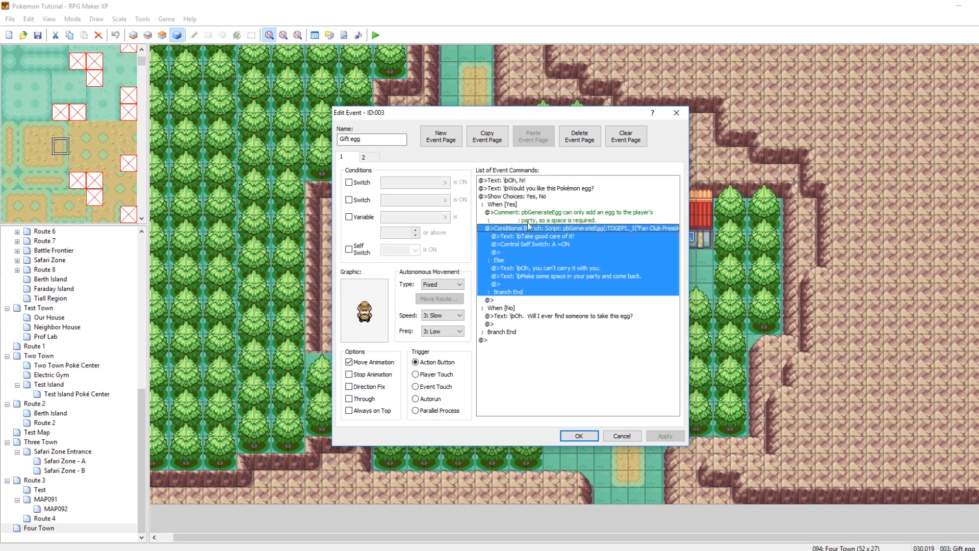
{"action": "left_click", "coordinate": [529, 236]}
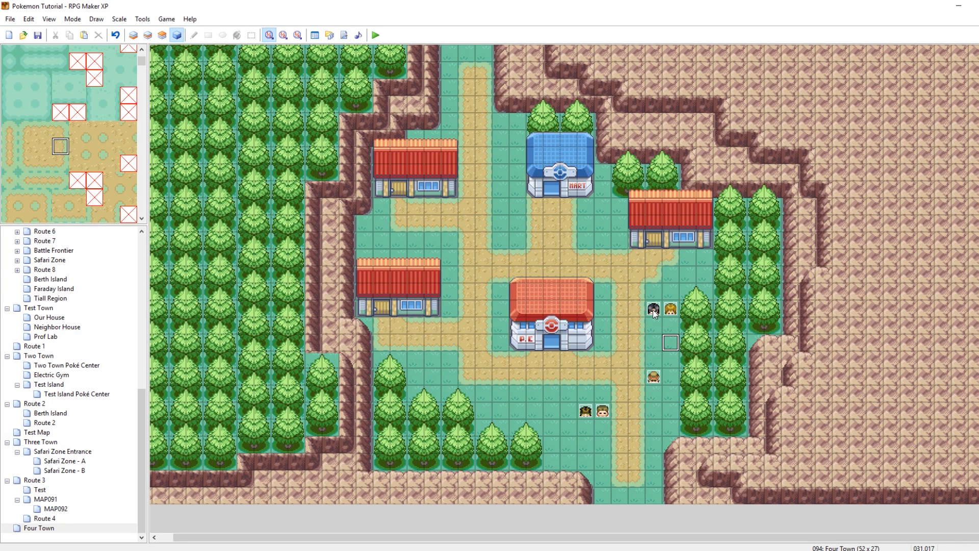
{"action": "double_click", "coordinate": [652, 308]}
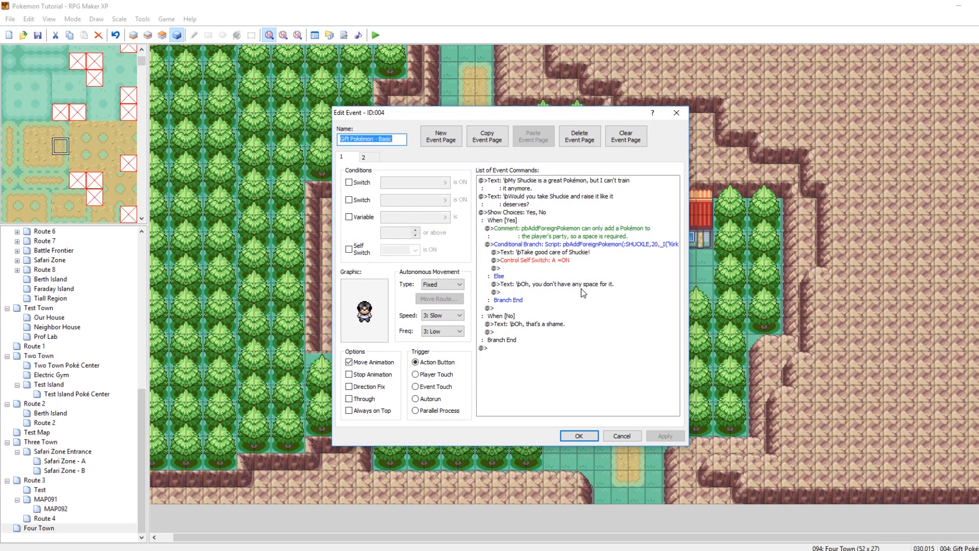
{"action": "mouse_move", "coordinate": [580, 269]}
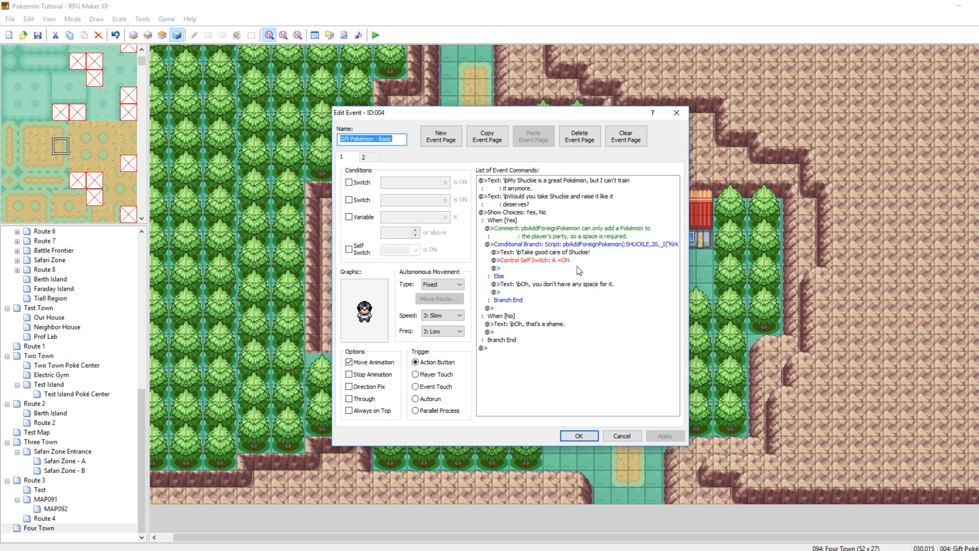
{"action": "mouse_move", "coordinate": [566, 246]}
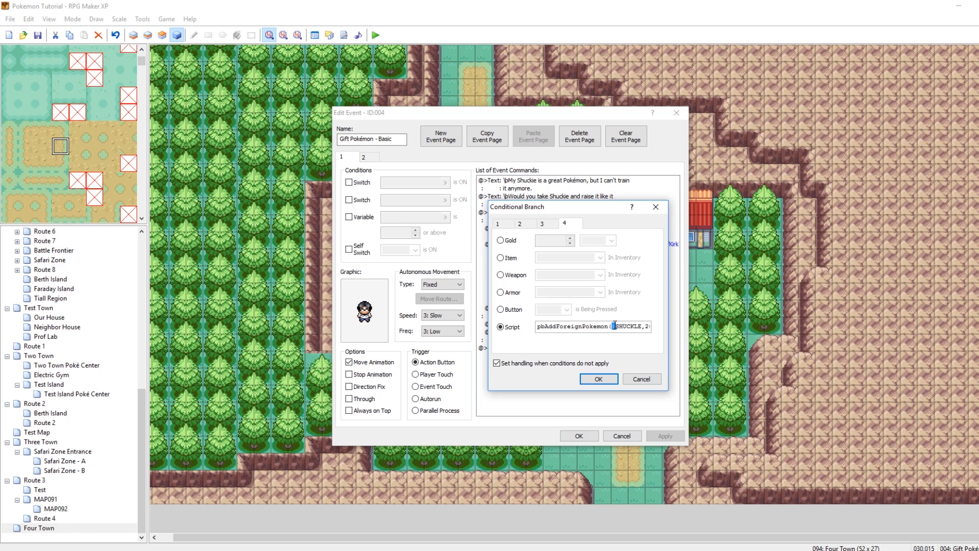
{"action": "double_click", "coordinate": [629, 327]}
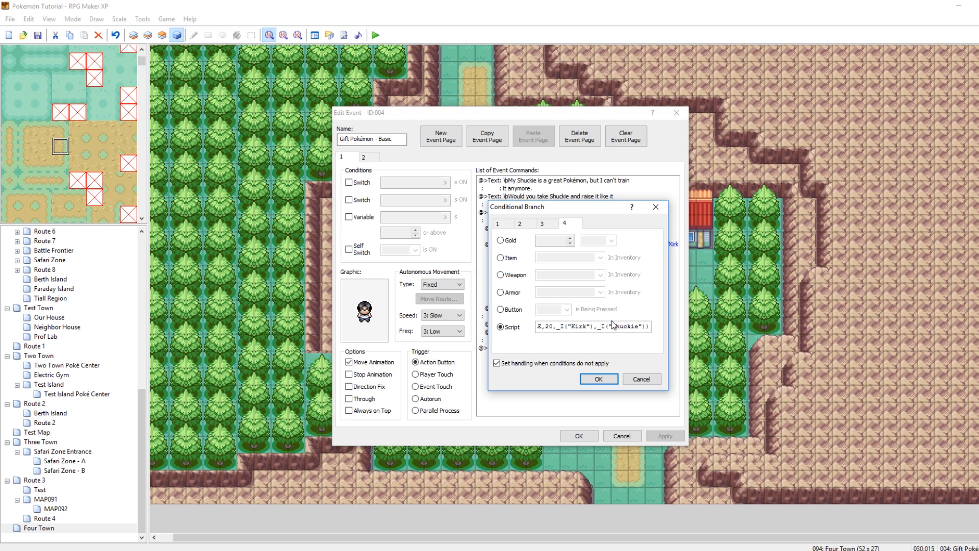
{"action": "double_click", "coordinate": [630, 326]}
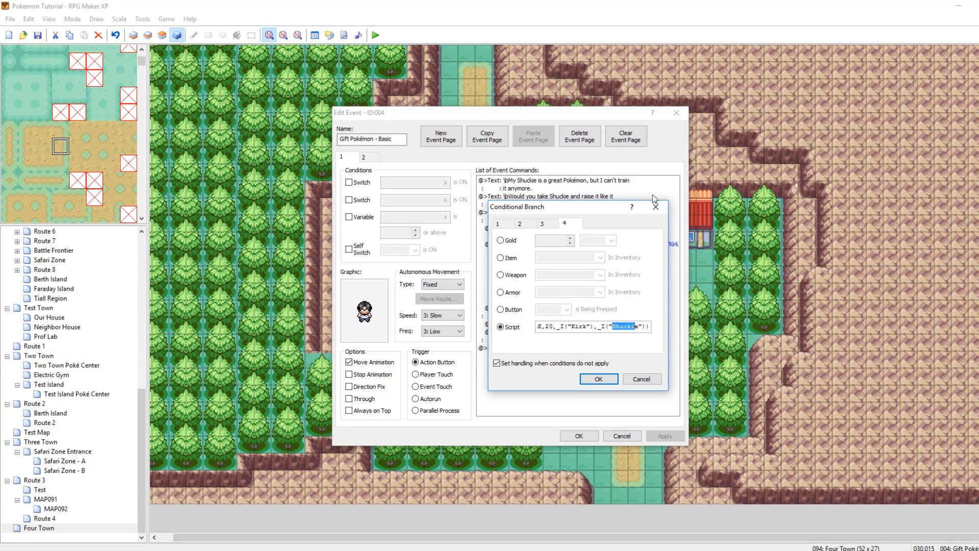
{"action": "left_click", "coordinate": [598, 378]}
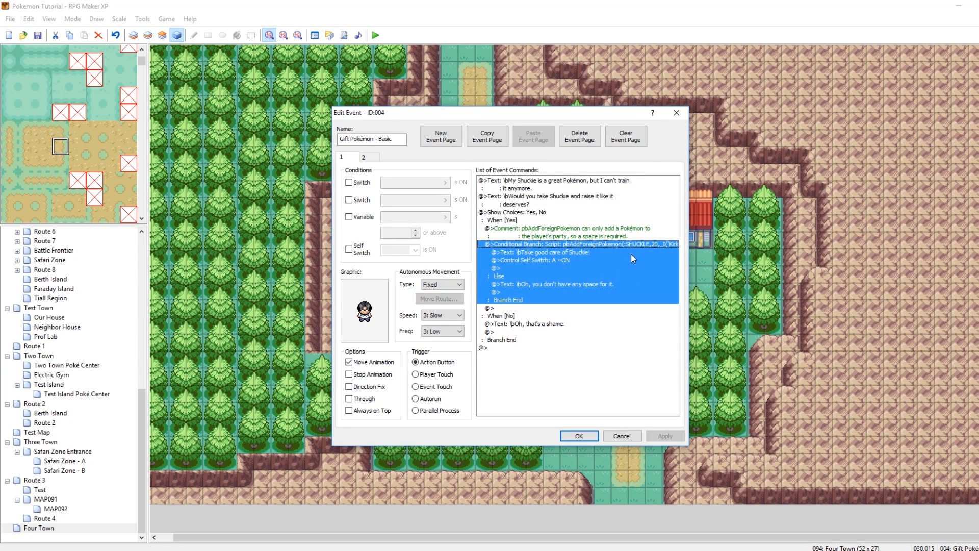
{"action": "double_click", "coordinate": [575, 244]}
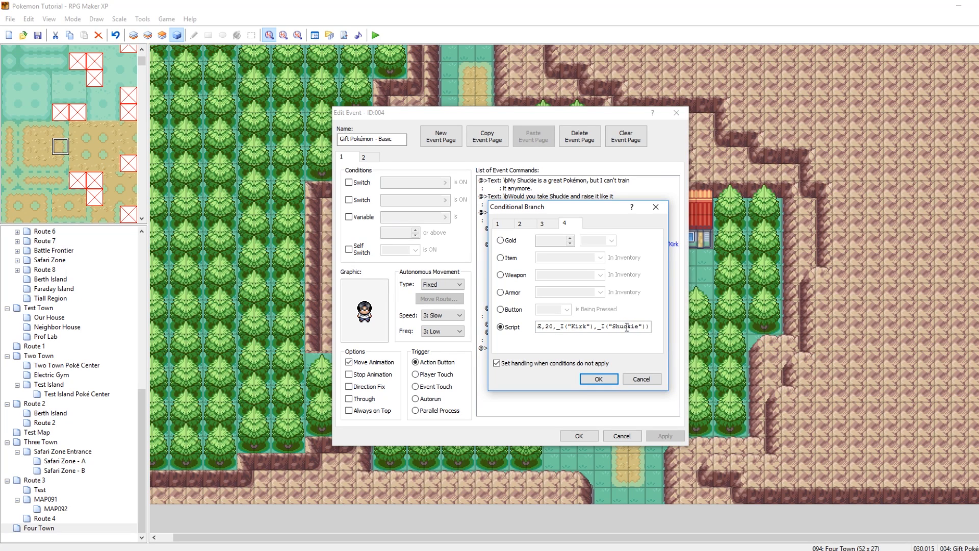
{"action": "left_click", "coordinate": [597, 378]}
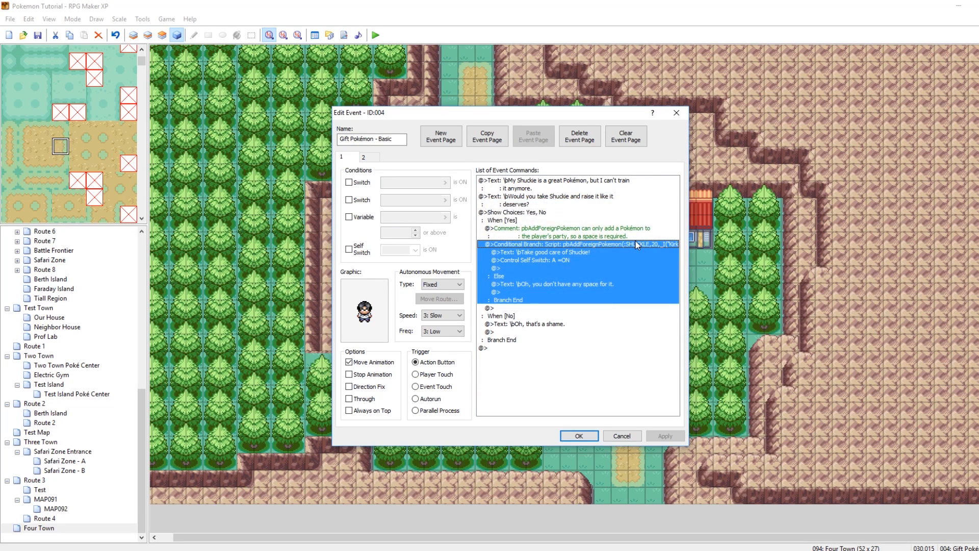
{"action": "mouse_move", "coordinate": [639, 266]}
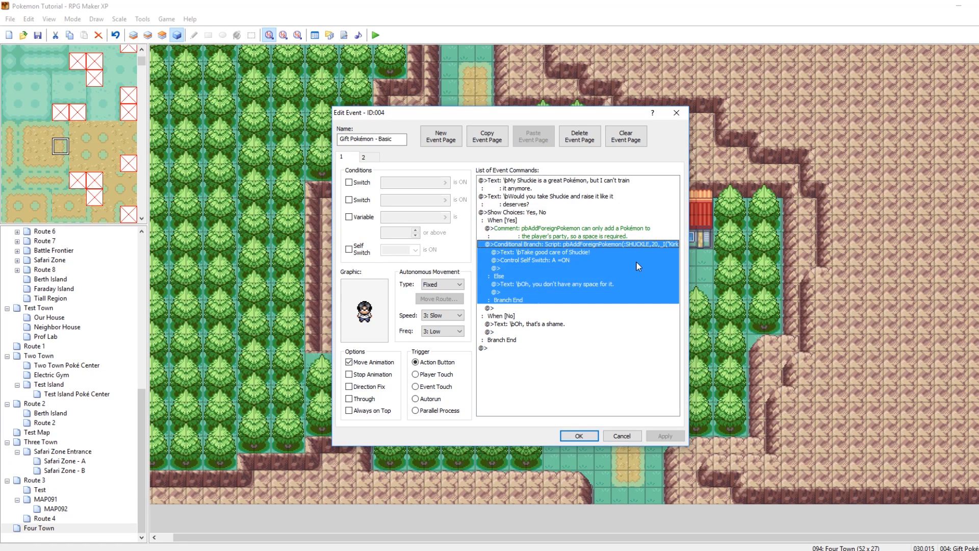
{"action": "mouse_move", "coordinate": [580, 289]}
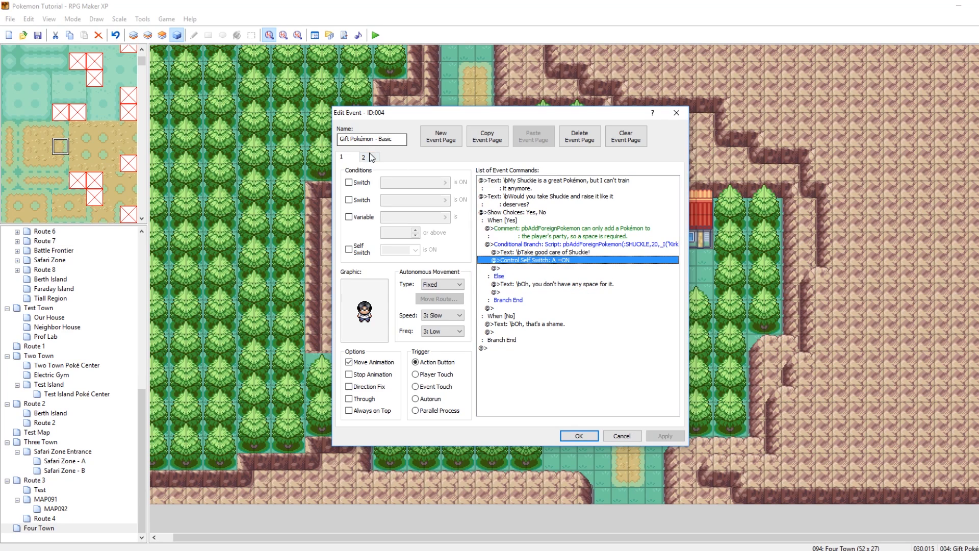
{"action": "left_click", "coordinate": [365, 157]}
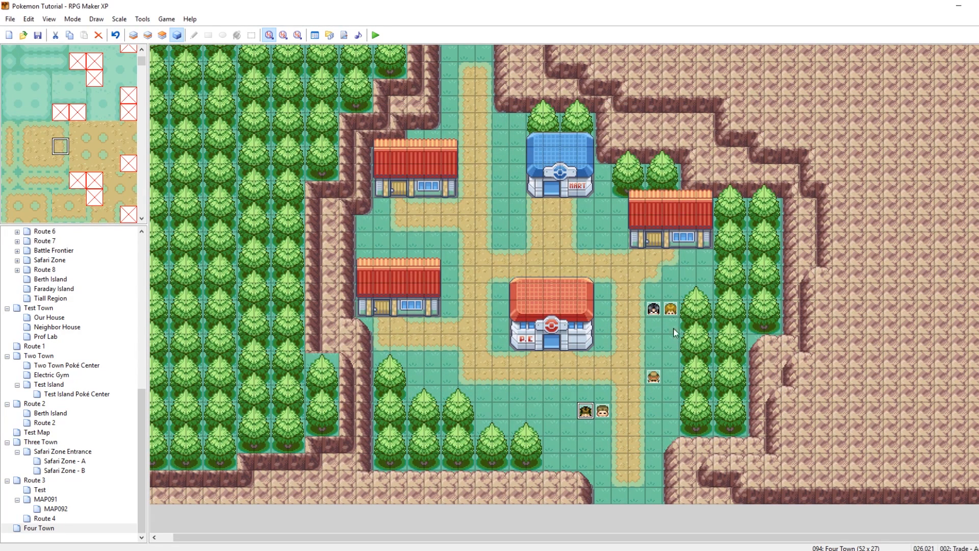
{"action": "left_click", "coordinate": [670, 308]}
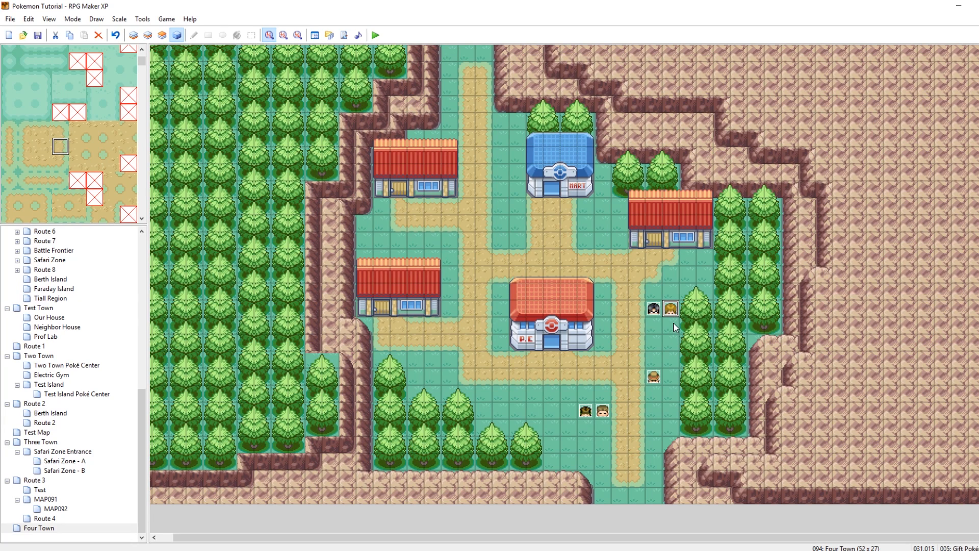
{"action": "double_click", "coordinate": [672, 308]}
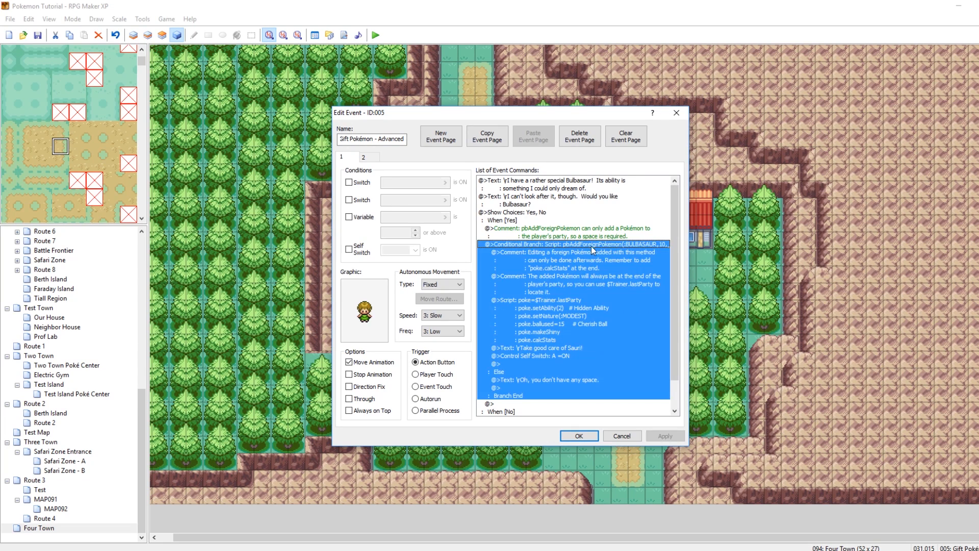
{"action": "left_click", "coordinate": [574, 260]}
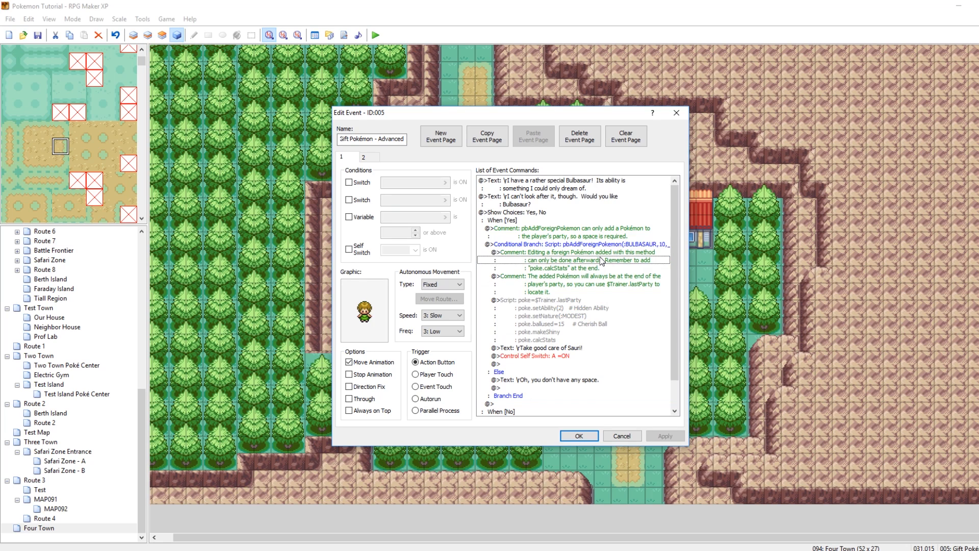
{"action": "left_click", "coordinate": [544, 300]}
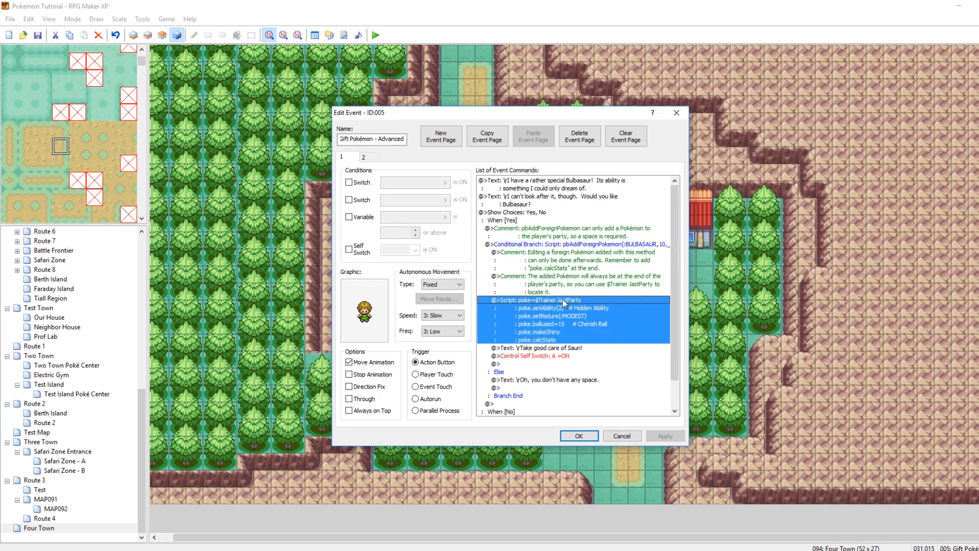
{"action": "double_click", "coordinate": [560, 300]}
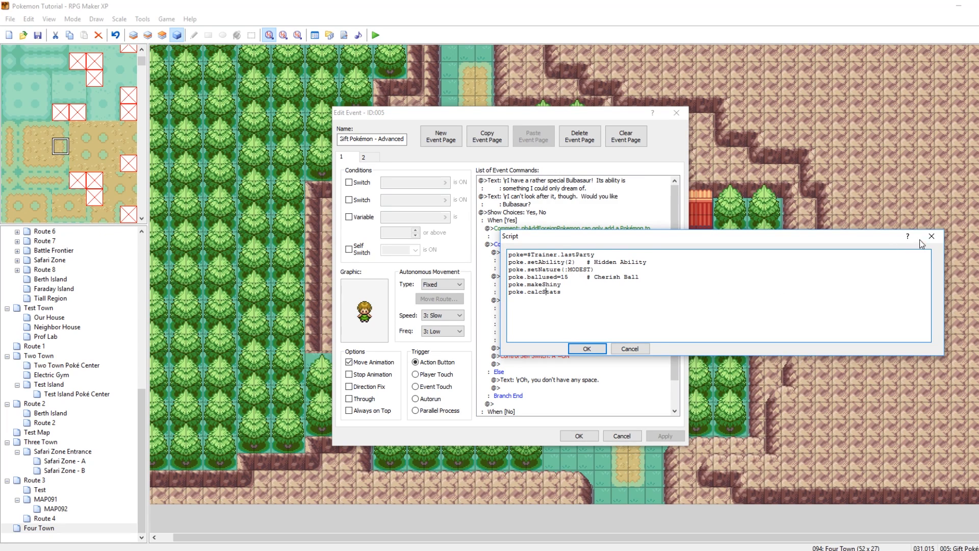
{"action": "left_click", "coordinate": [585, 349]}
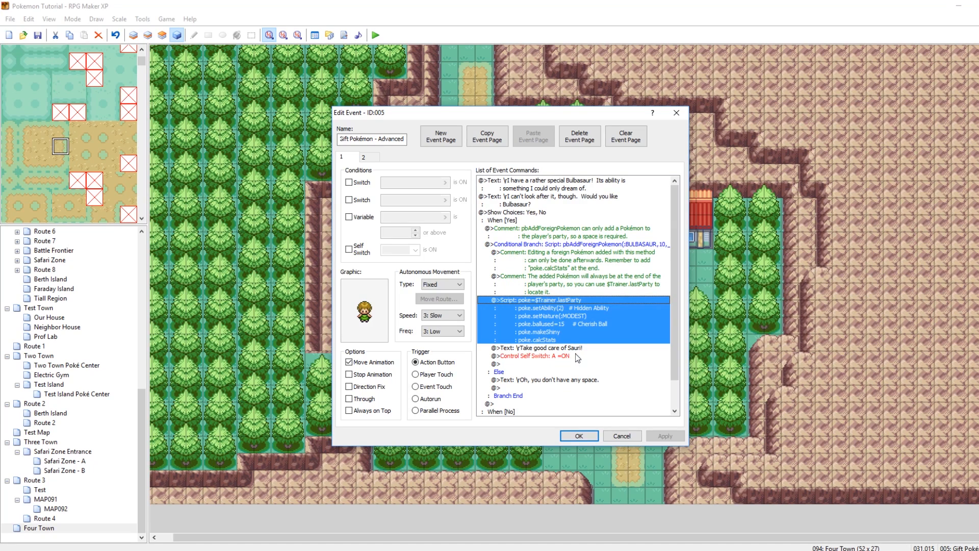
{"action": "mouse_move", "coordinate": [678, 347]}
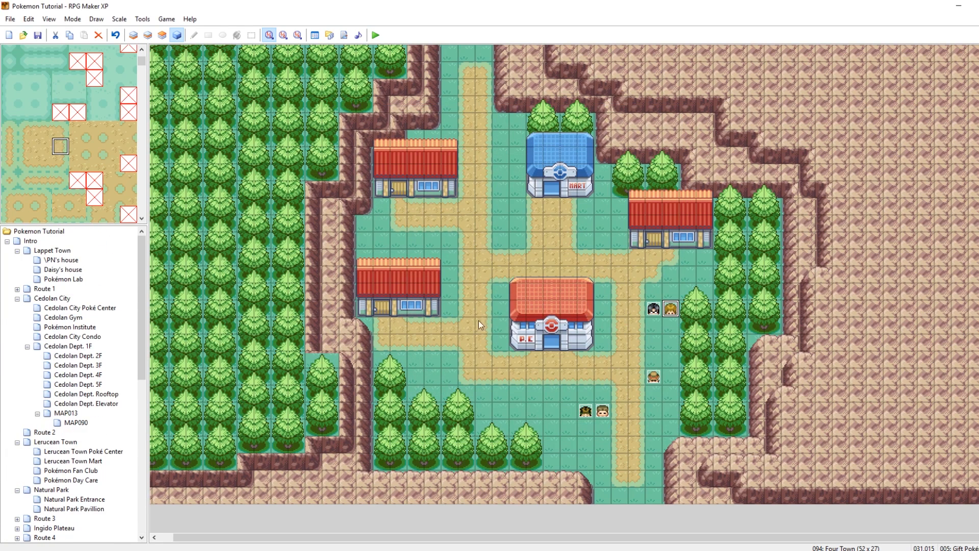
{"action": "mouse_move", "coordinate": [91, 368]}
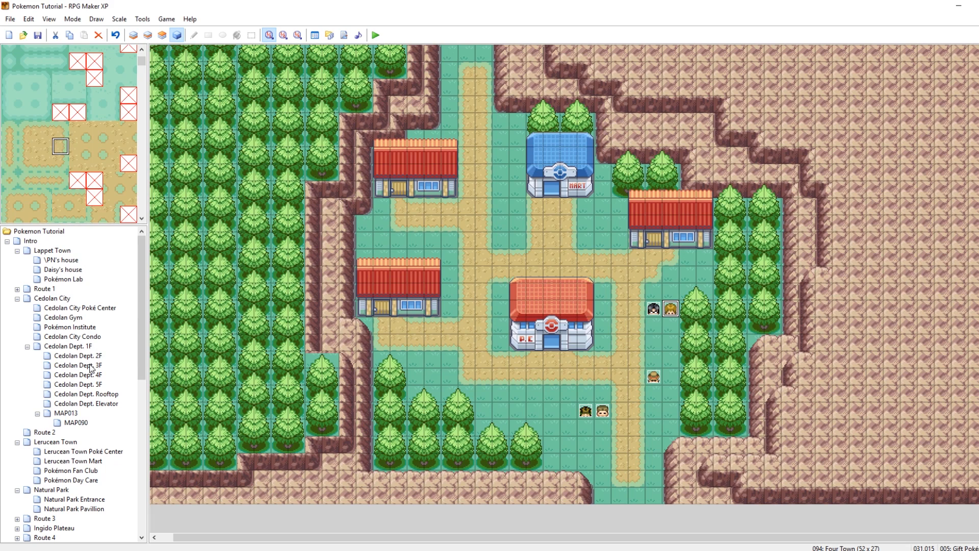
{"action": "mouse_move", "coordinate": [85, 458]}
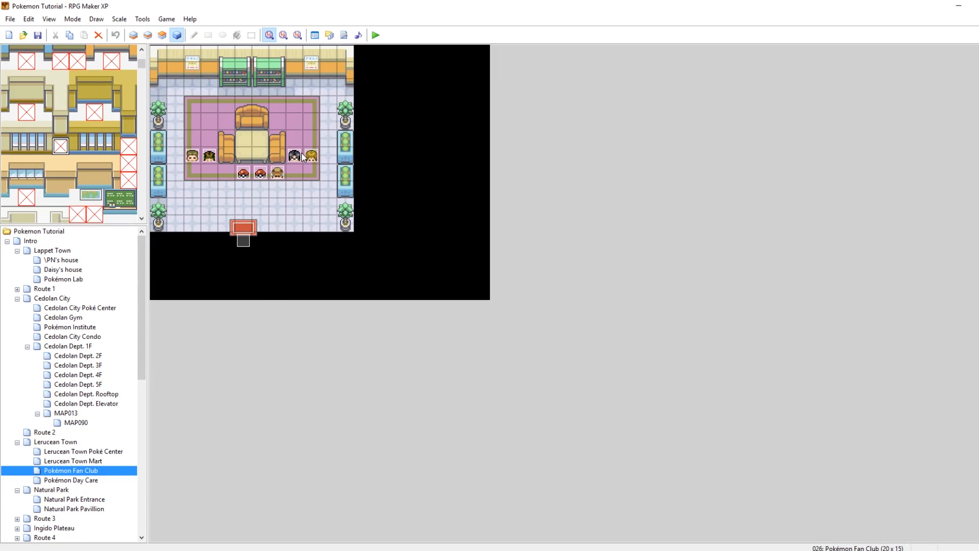
{"action": "mouse_move", "coordinate": [317, 163]}
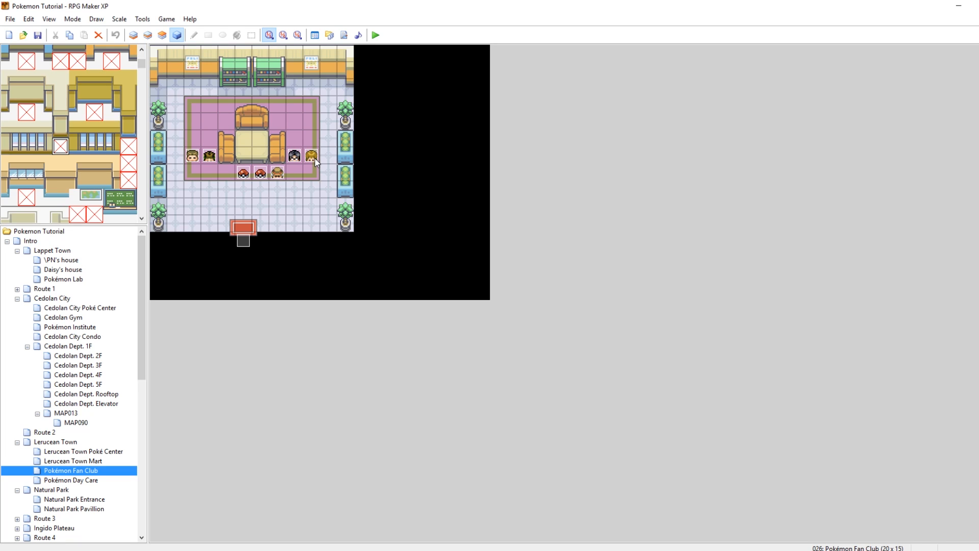
{"action": "mouse_move", "coordinate": [261, 190]}
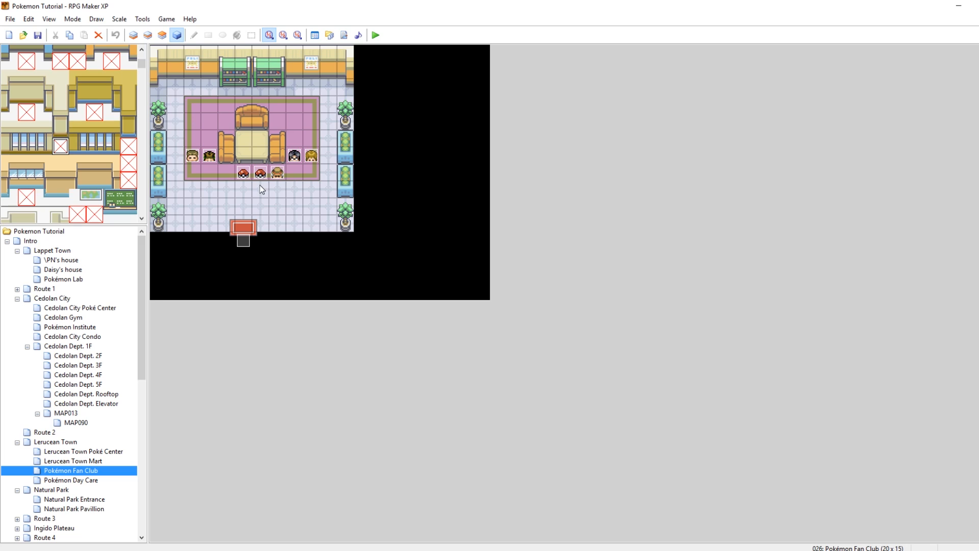